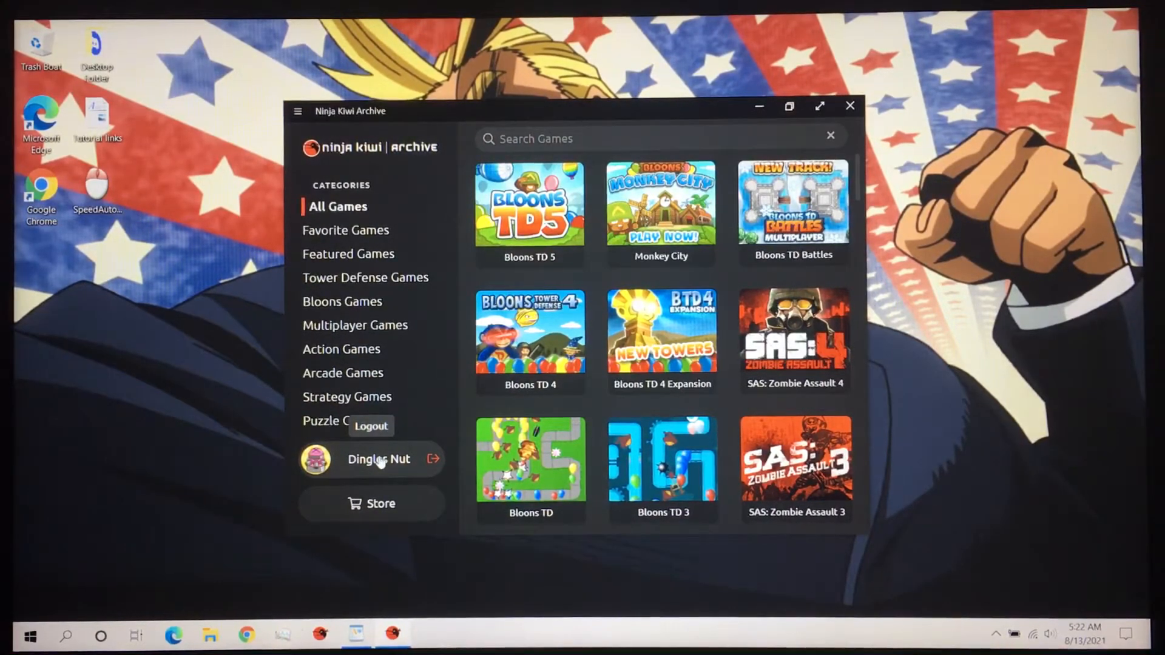
mouse_move(246, 342)
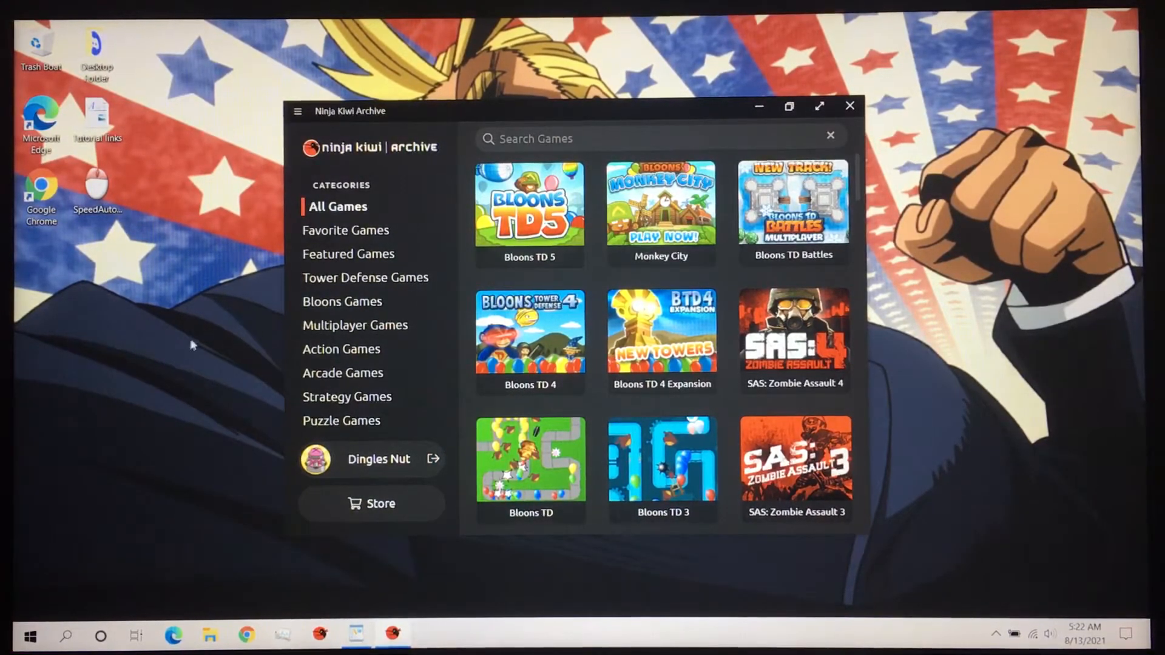
Download fp_23.0.0.207_archive.zip from Google Drive with Download anyway despite the scan warning.
click(849, 105)
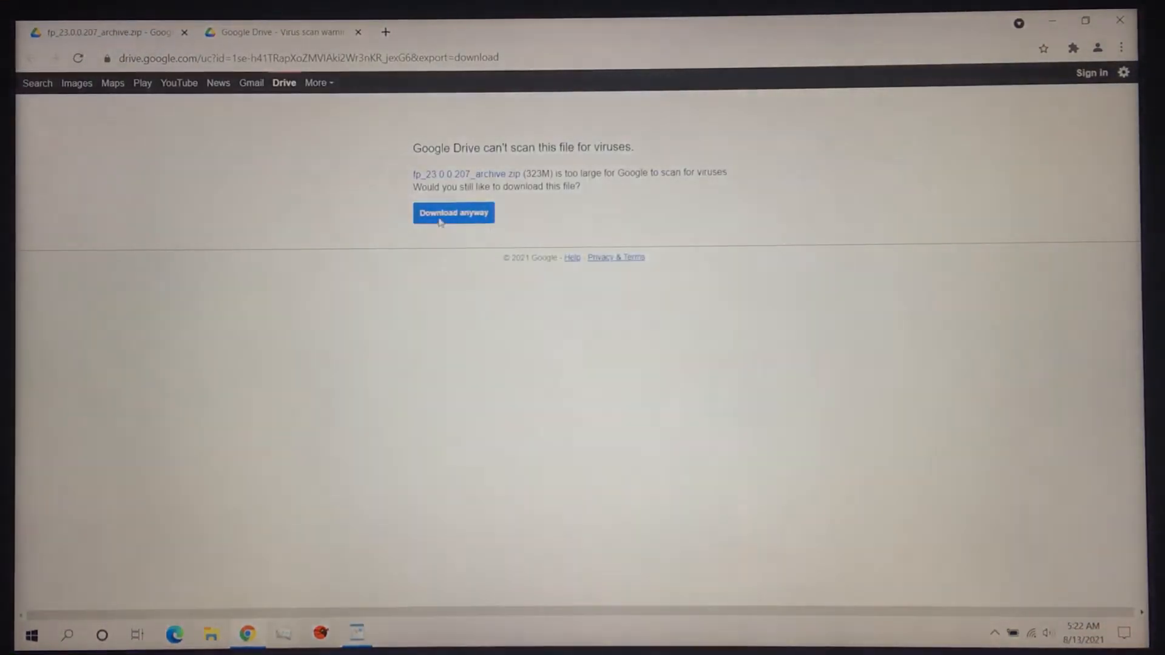
click(454, 212)
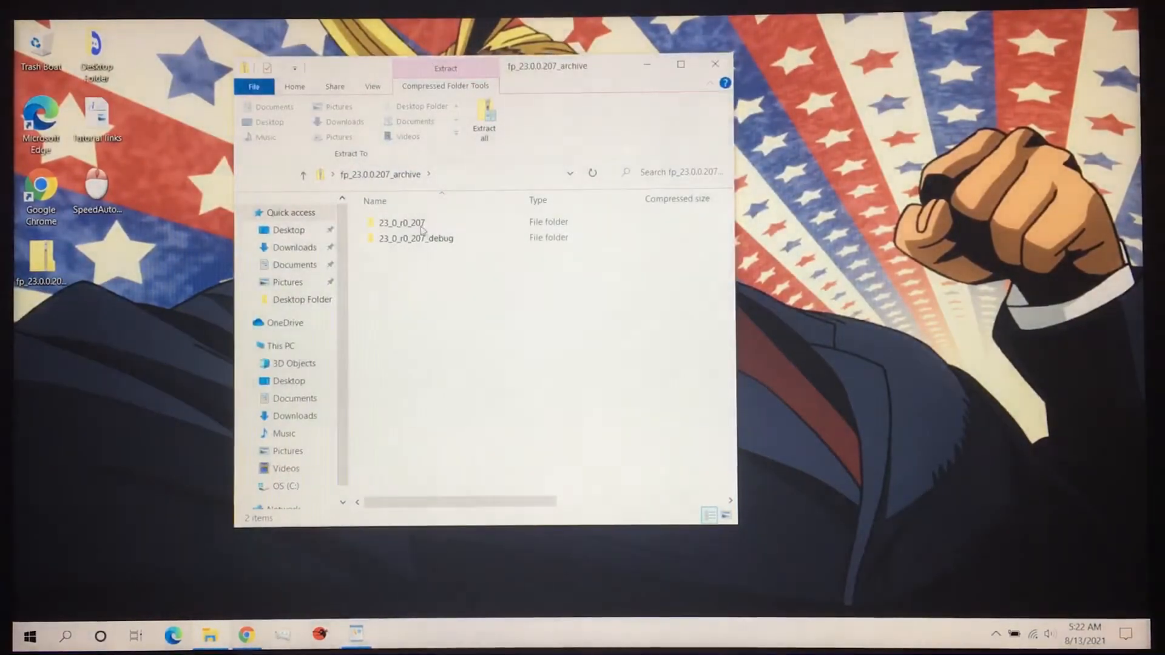
Extract the archive to a desktop folder and locate the winpep installer in 23_0_r0_207.
double_click(401, 223)
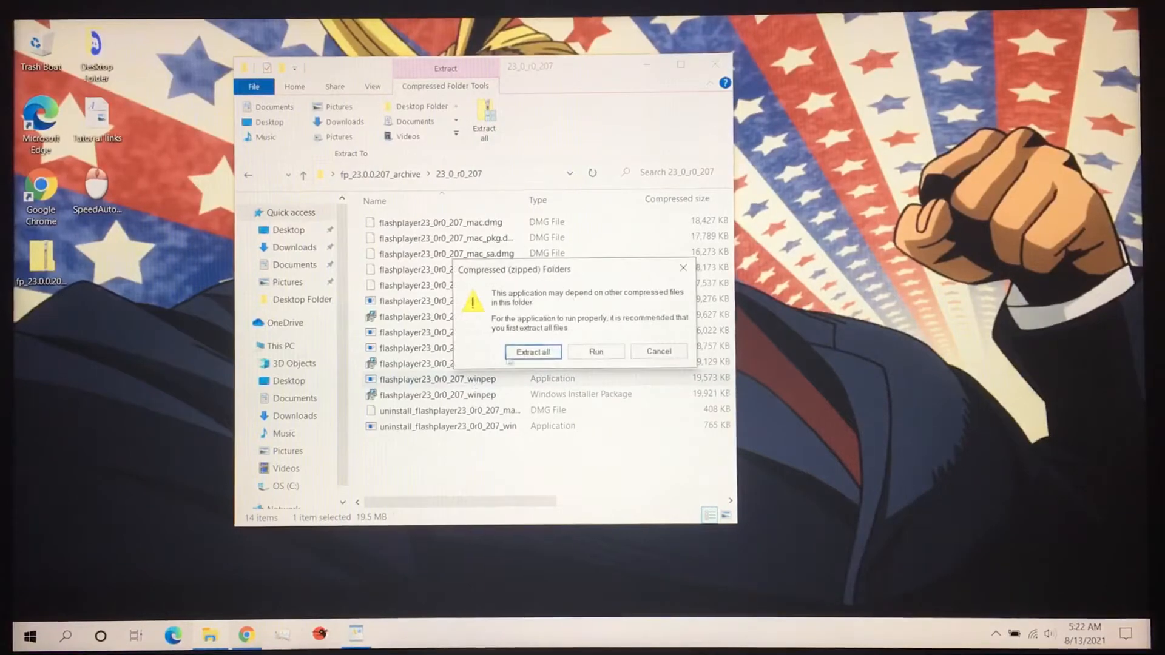
click(532, 352)
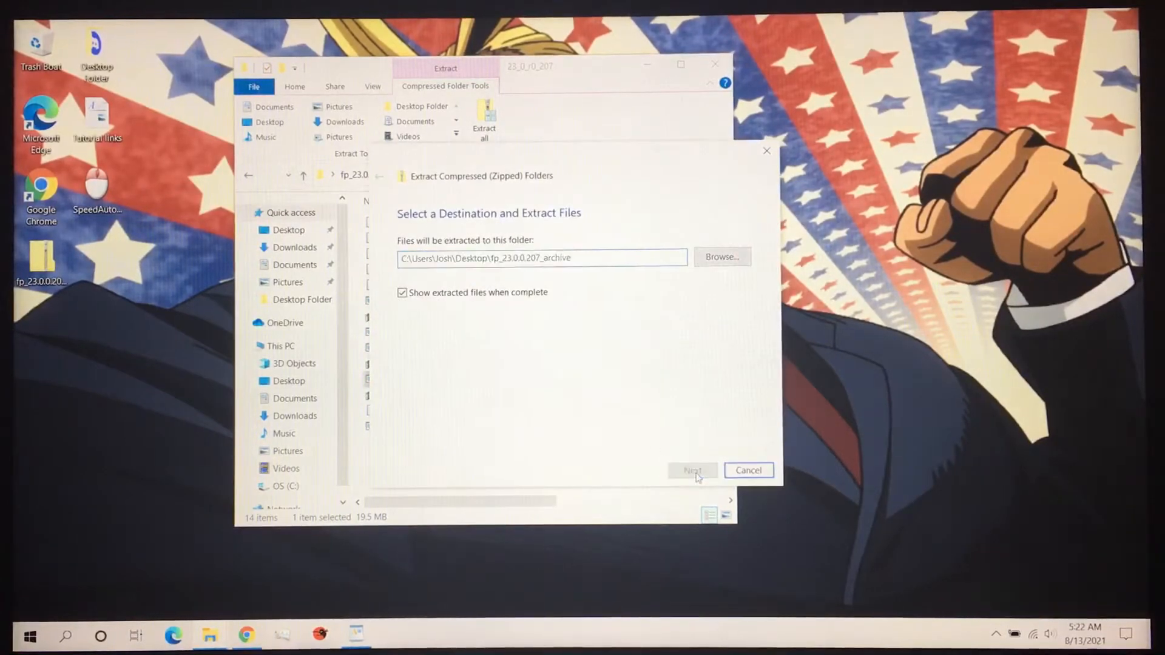
click(692, 471)
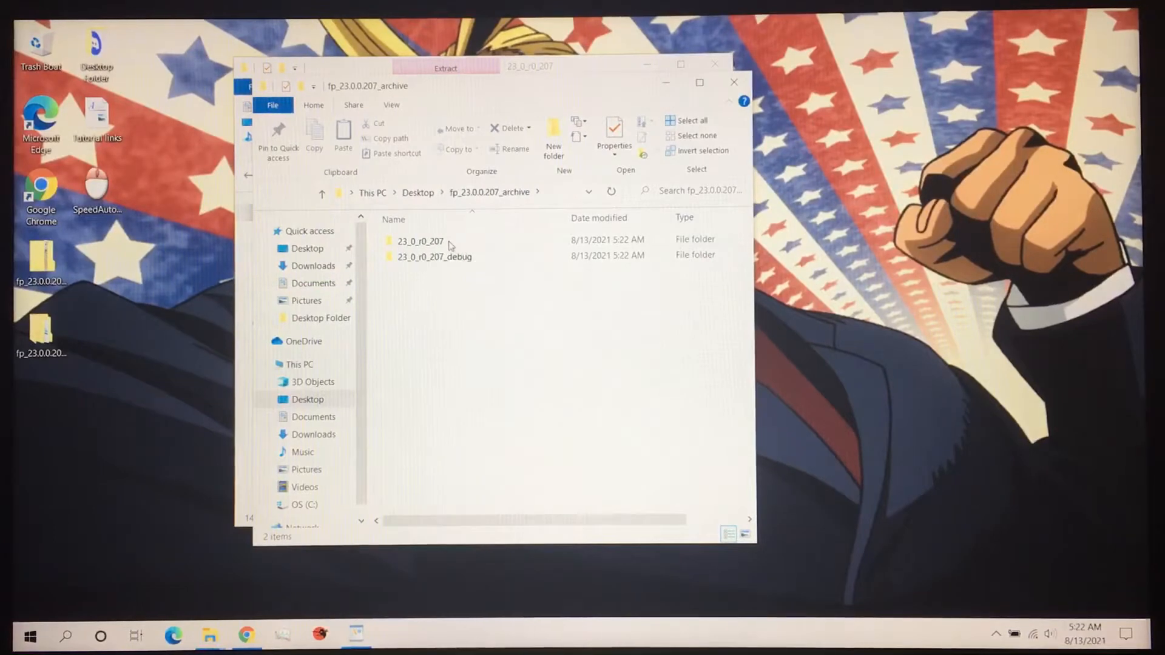
double_click(420, 240)
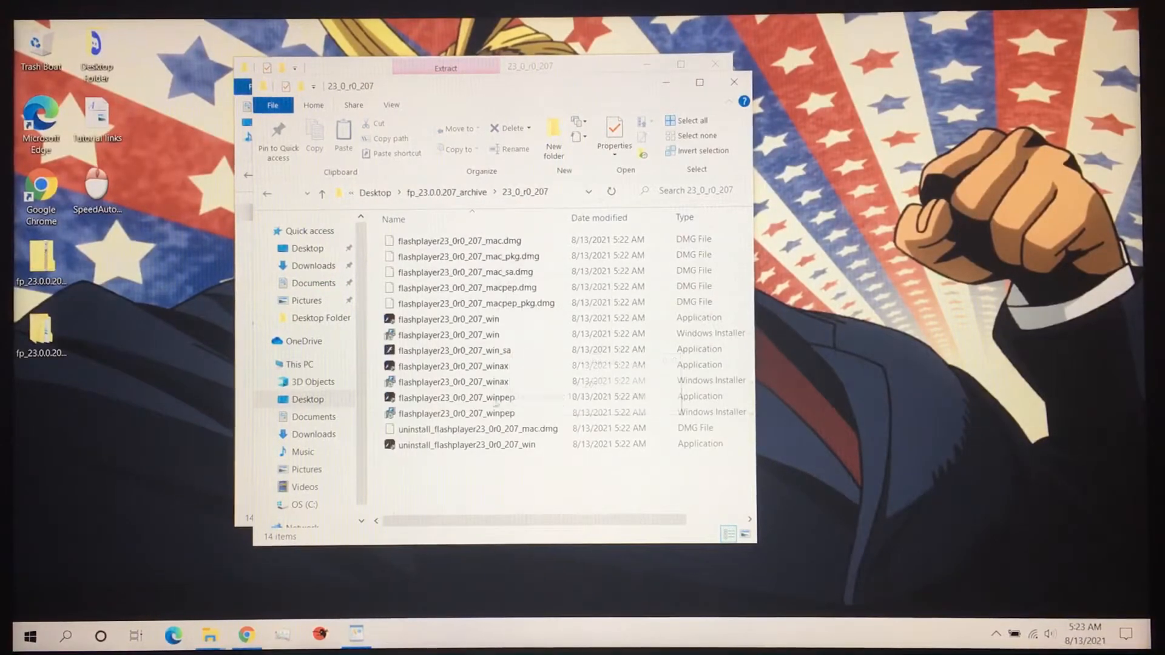
click(456, 397)
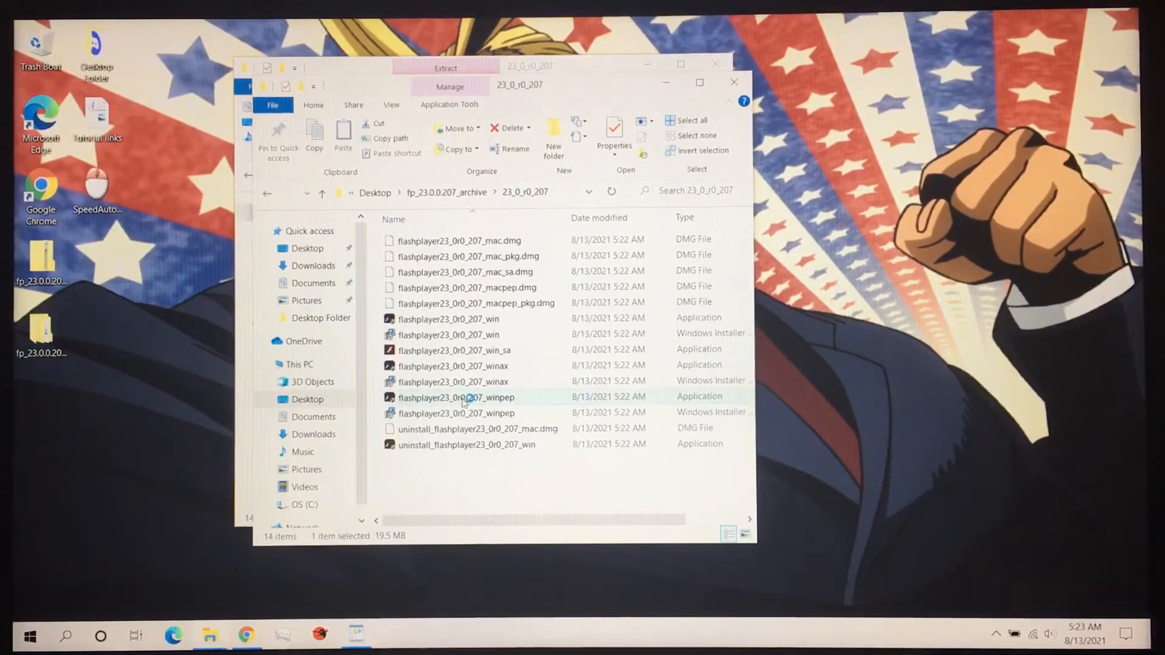
Install flashplayer23_0r0_207_winpep, accepting the license and choosing Never check for updates.
double_click(456, 396)
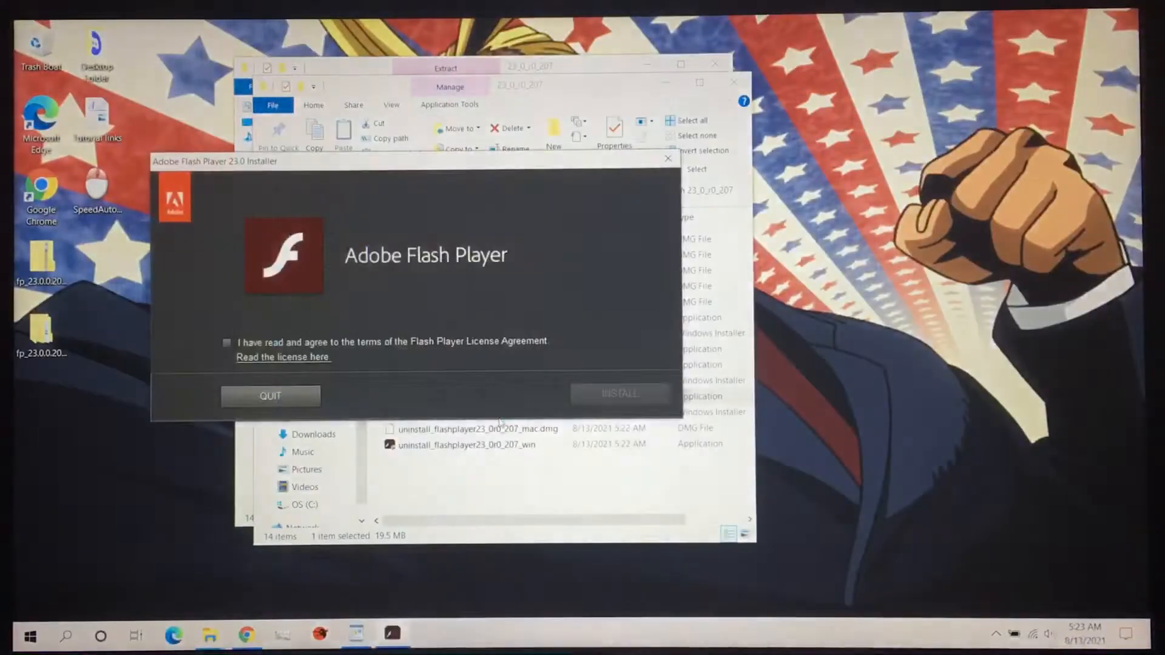
click(227, 343)
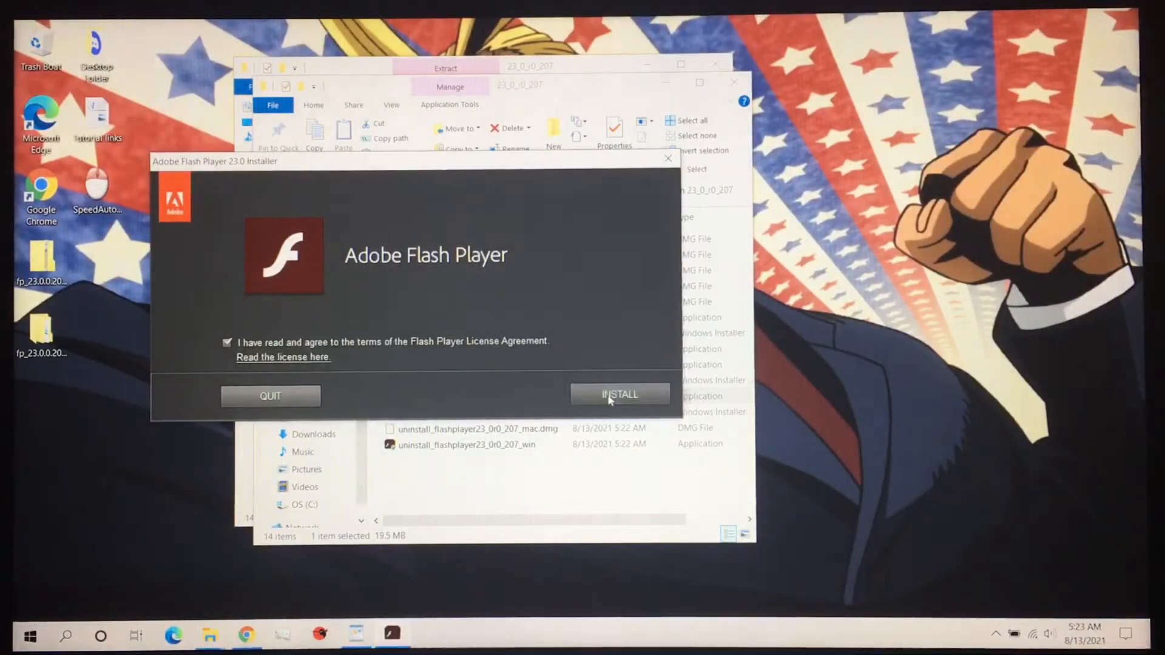
click(619, 393)
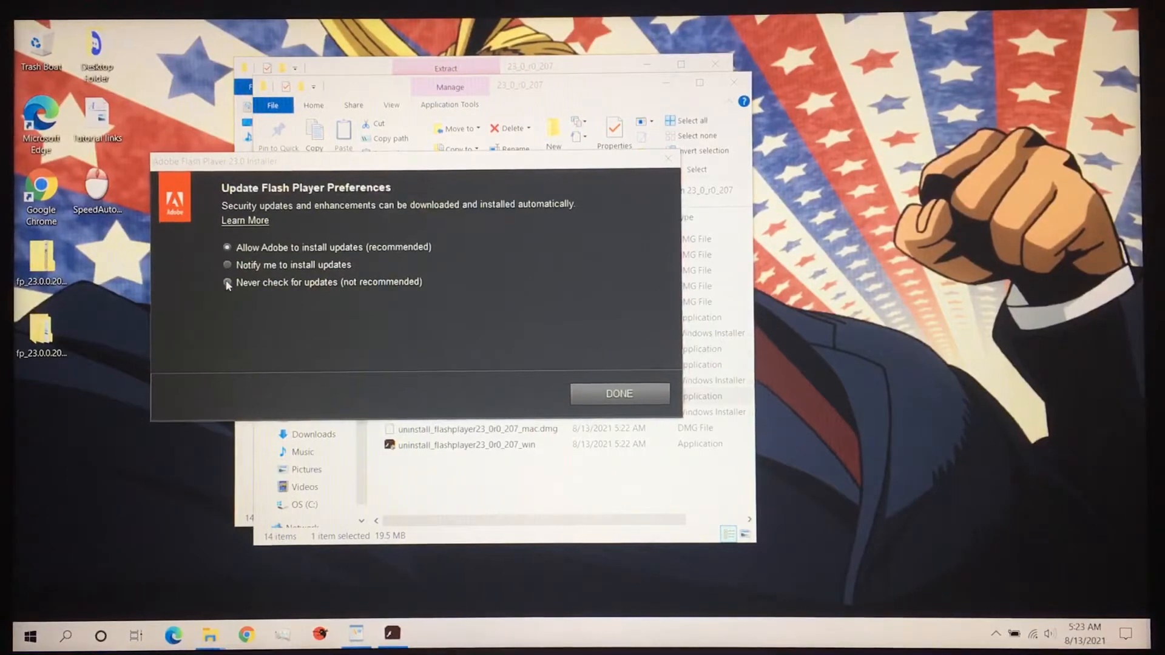
click(226, 281)
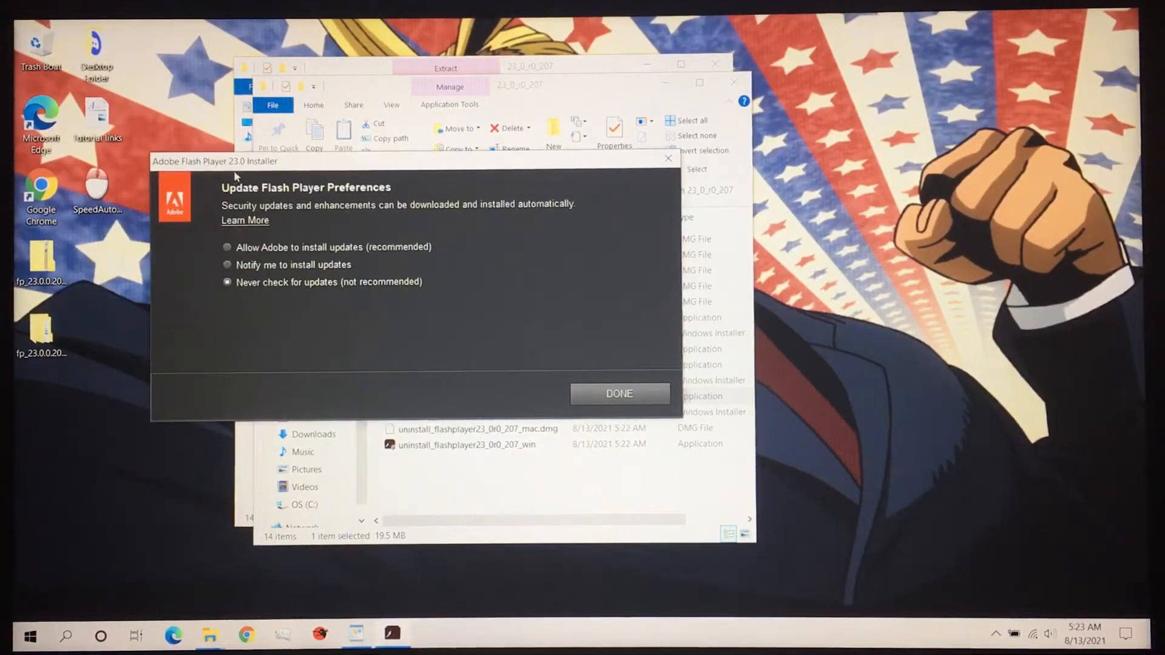
mouse_move(595, 330)
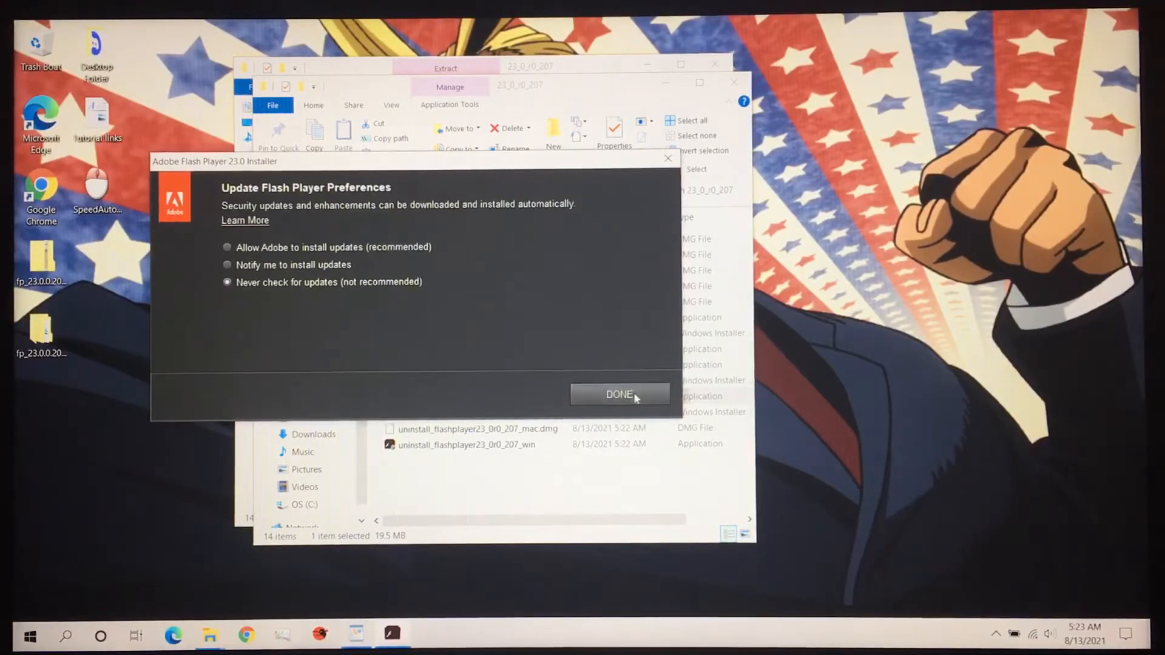
click(619, 393)
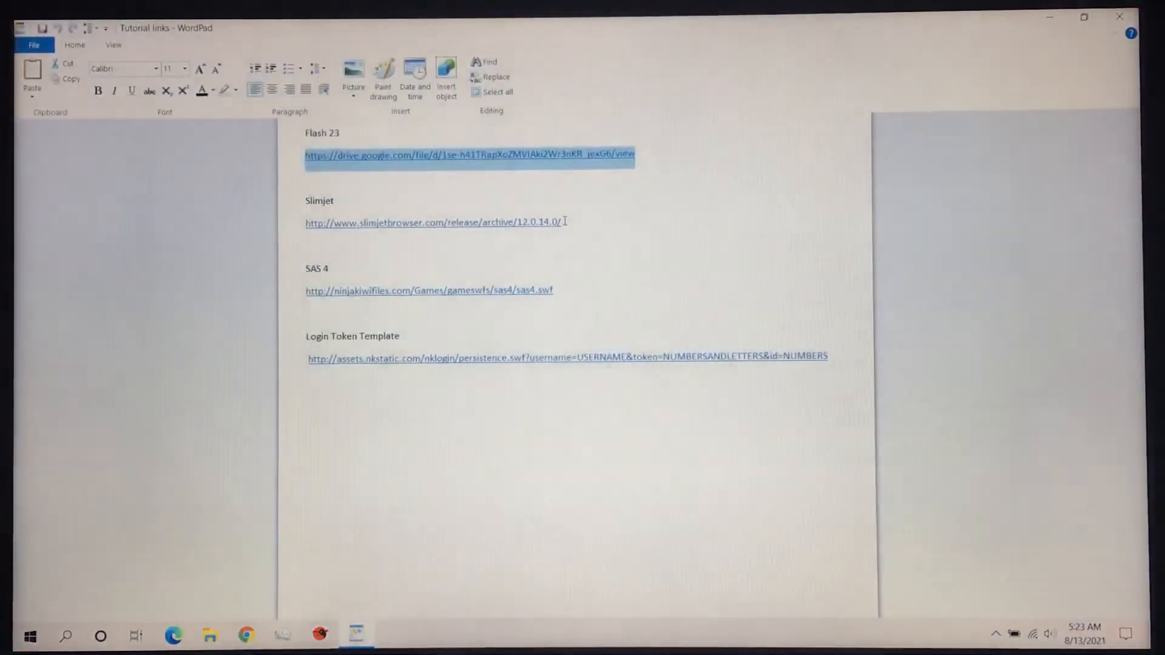
Download sjt7z_x64.exe from the tutorial's Slimjet link and show it in its folder.
drag(305, 222, 561, 222)
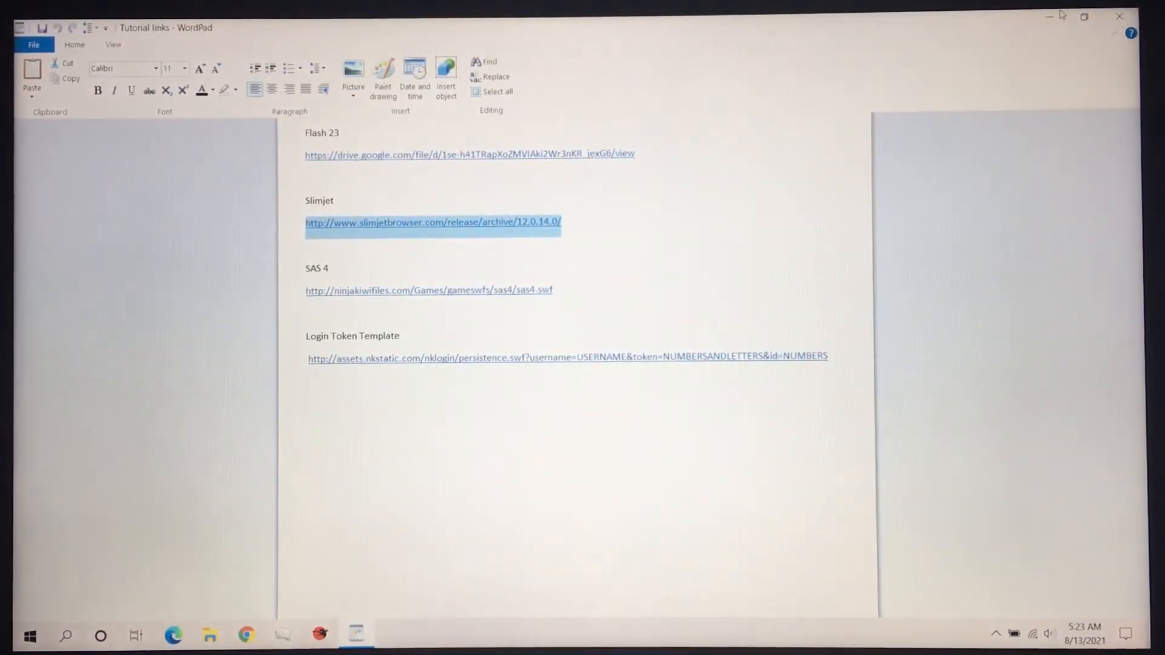
click(242, 633)
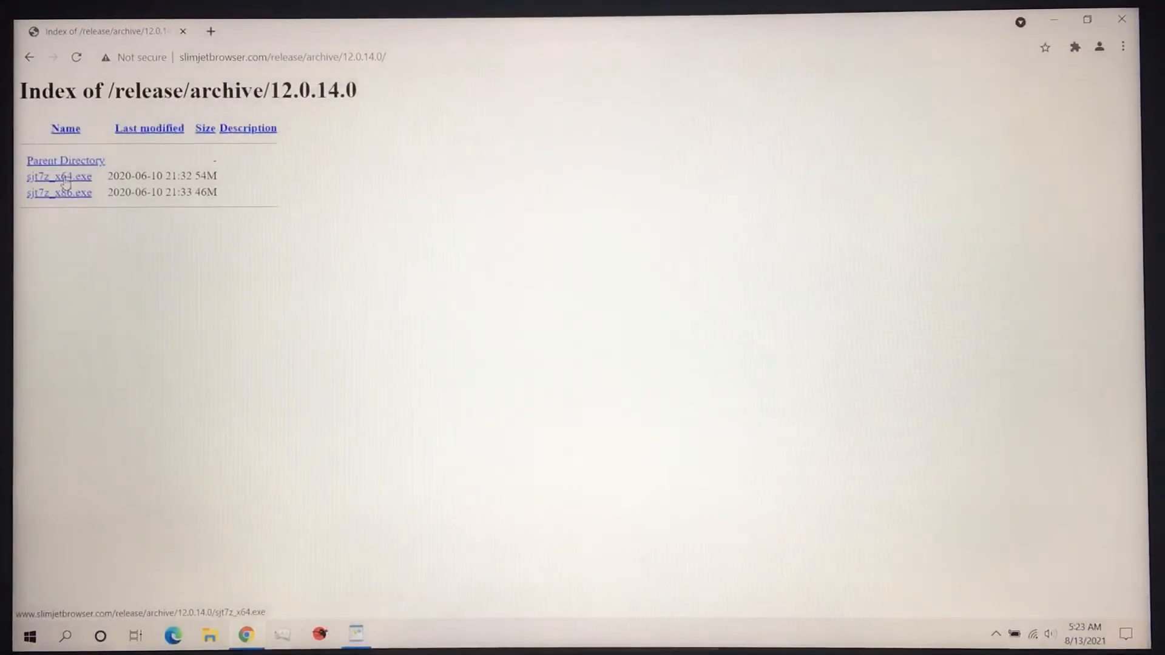
click(58, 178)
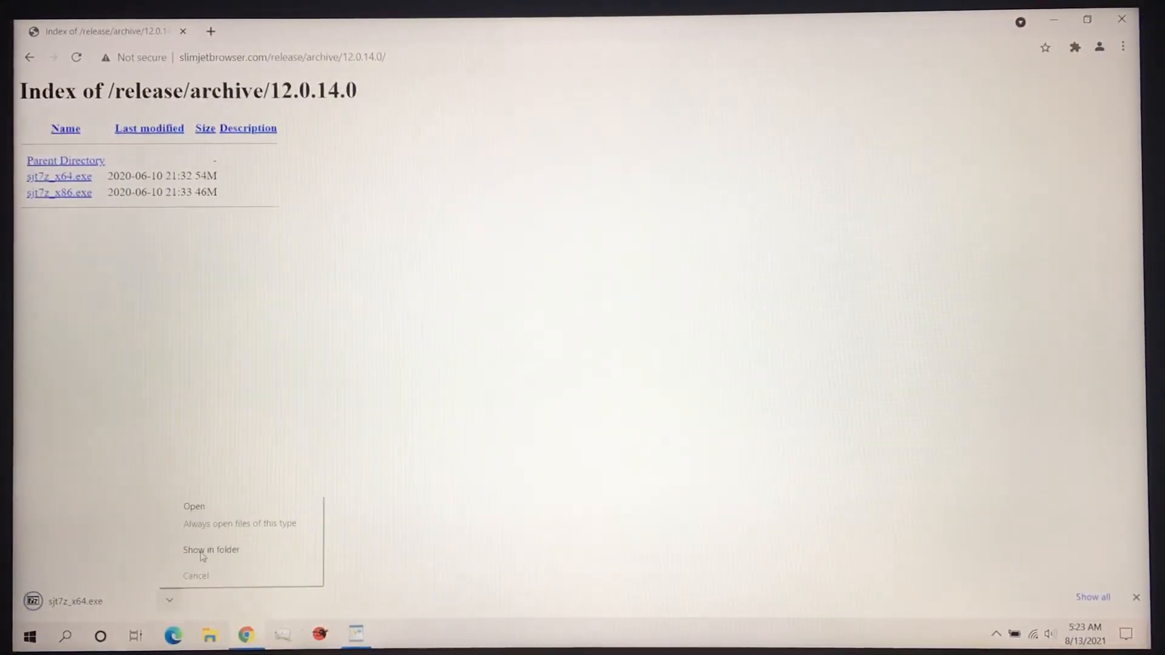
click(211, 550)
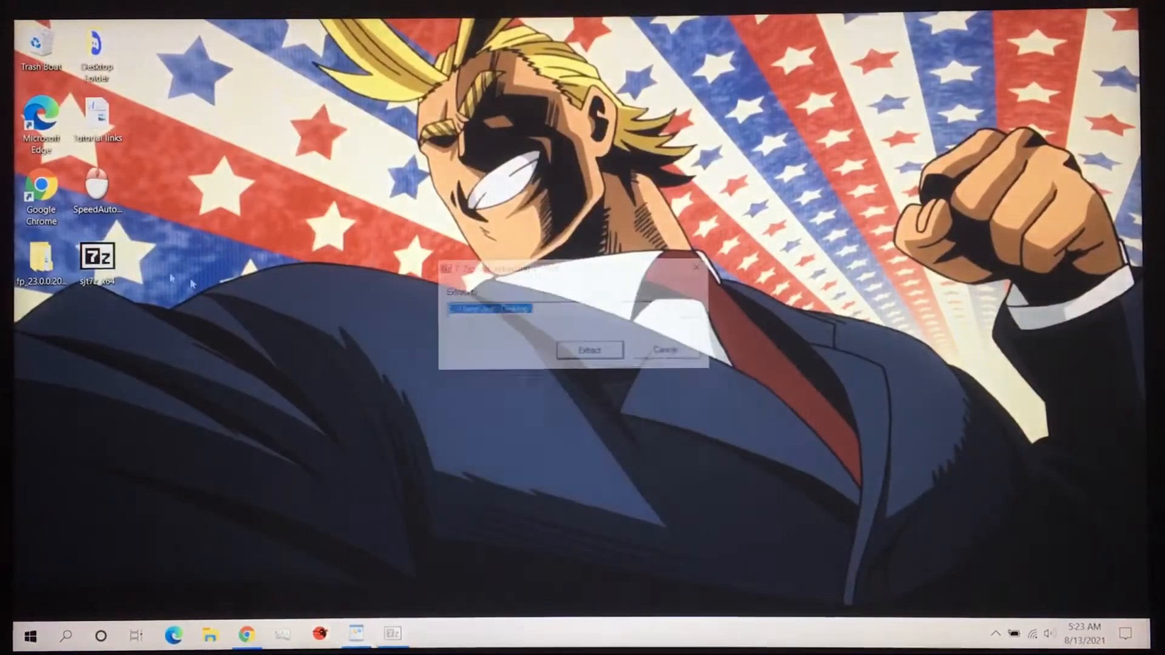
Extract the Slimjet package with 7-Zip and enter the new Slimjet desktop folder.
click(588, 349)
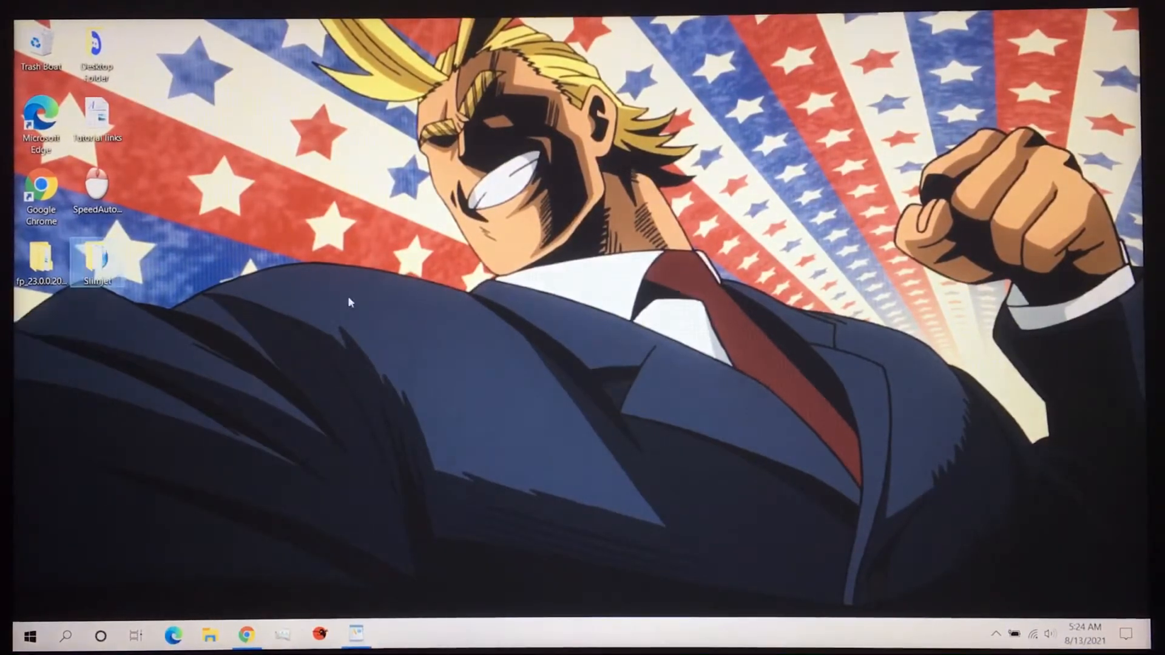
double_click(34, 44)
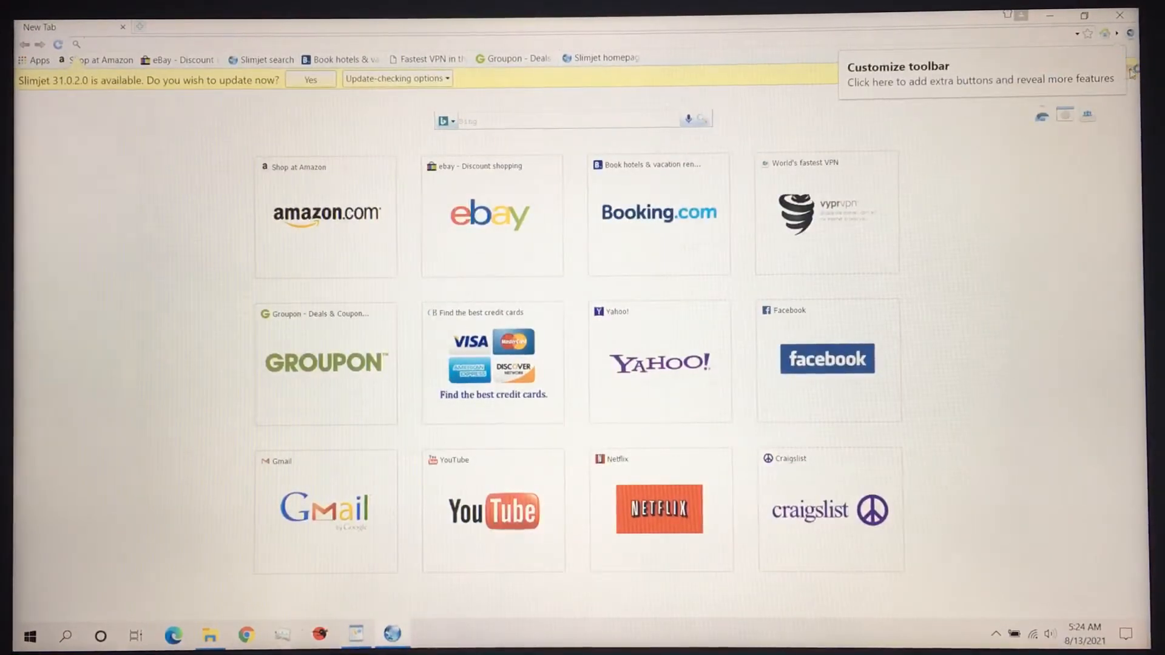
Close Slimjet, relaunch slimjet.exe from its folder and go to ninjakiwi.com.
click(1128, 34)
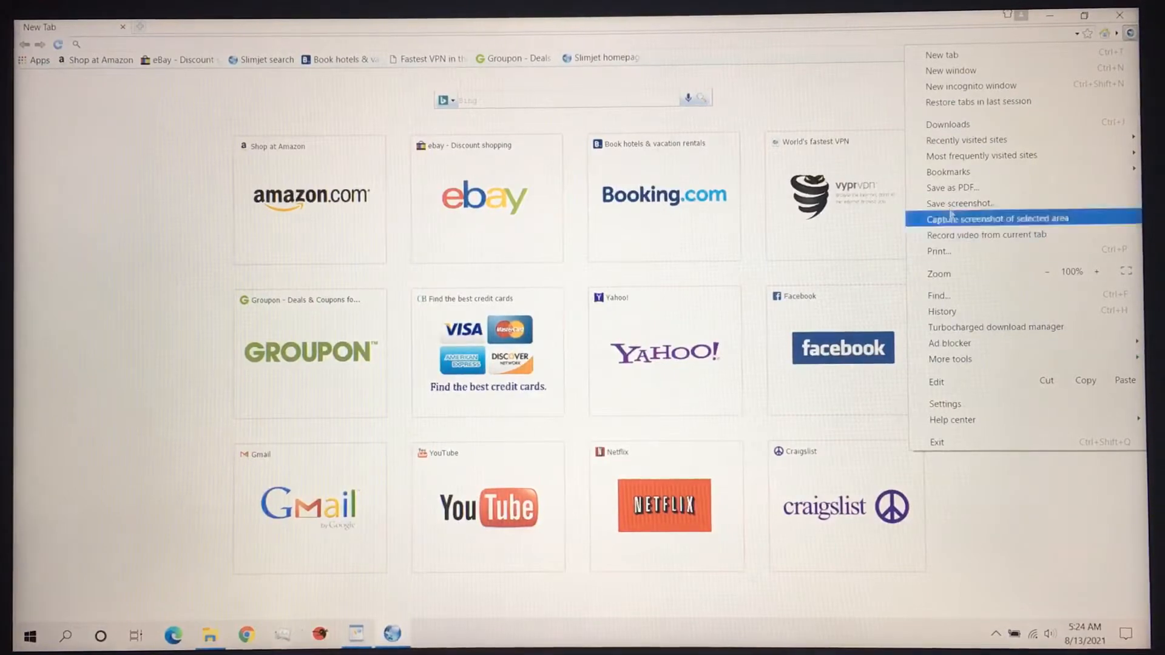
mouse_move(941, 311)
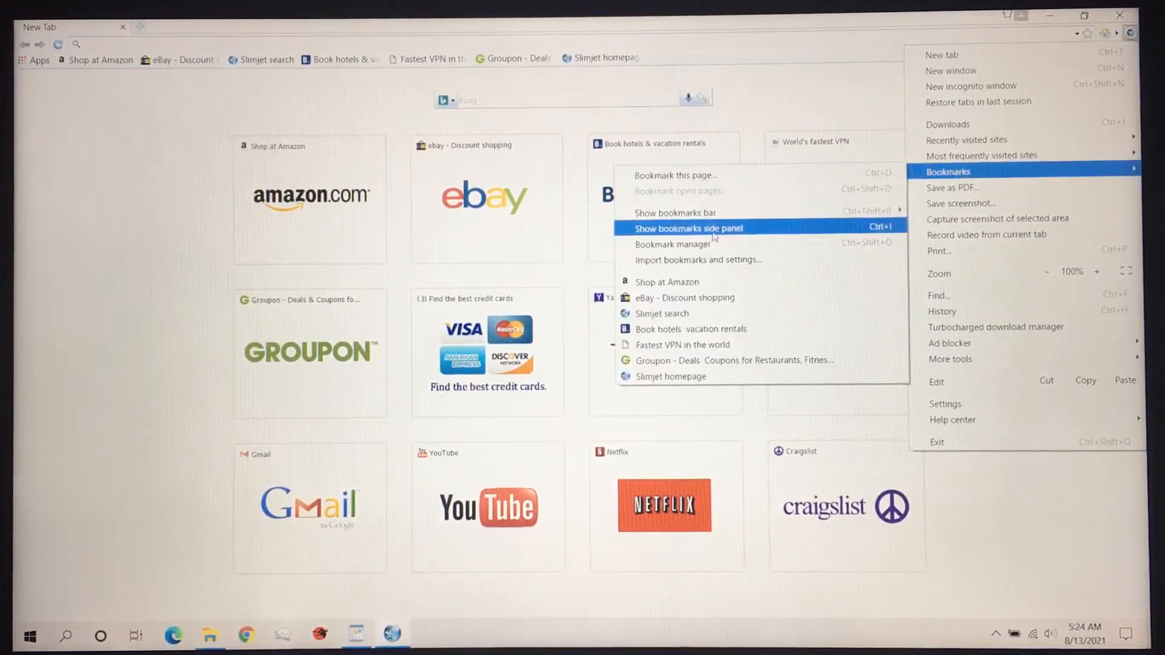
click(672, 245)
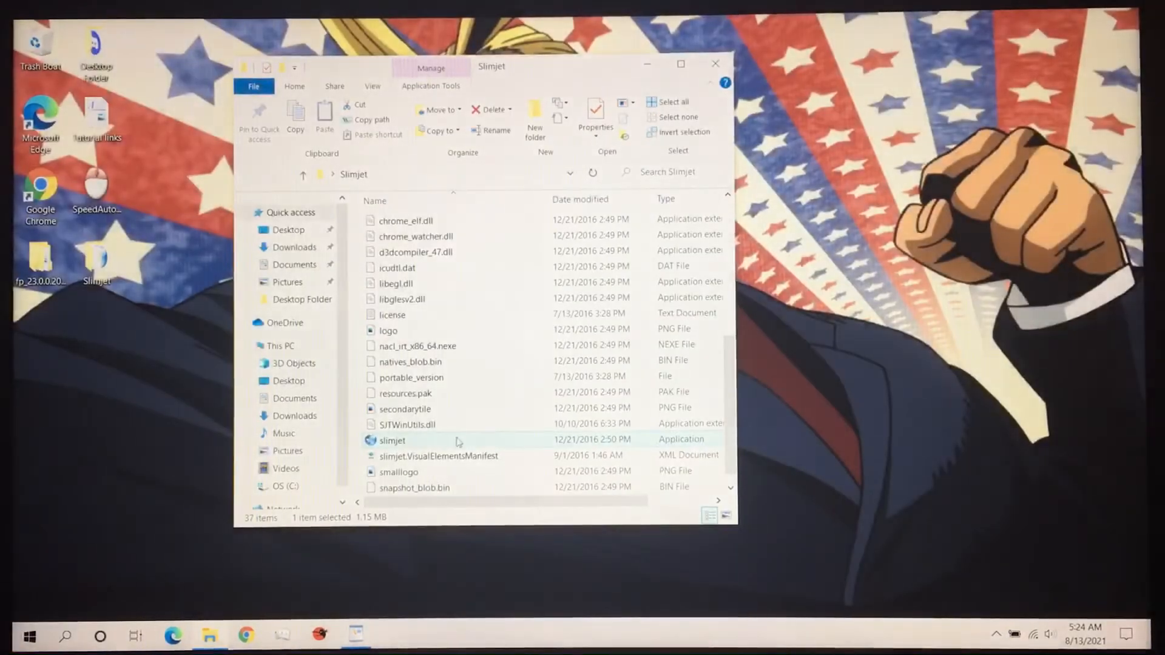
double_click(393, 441)
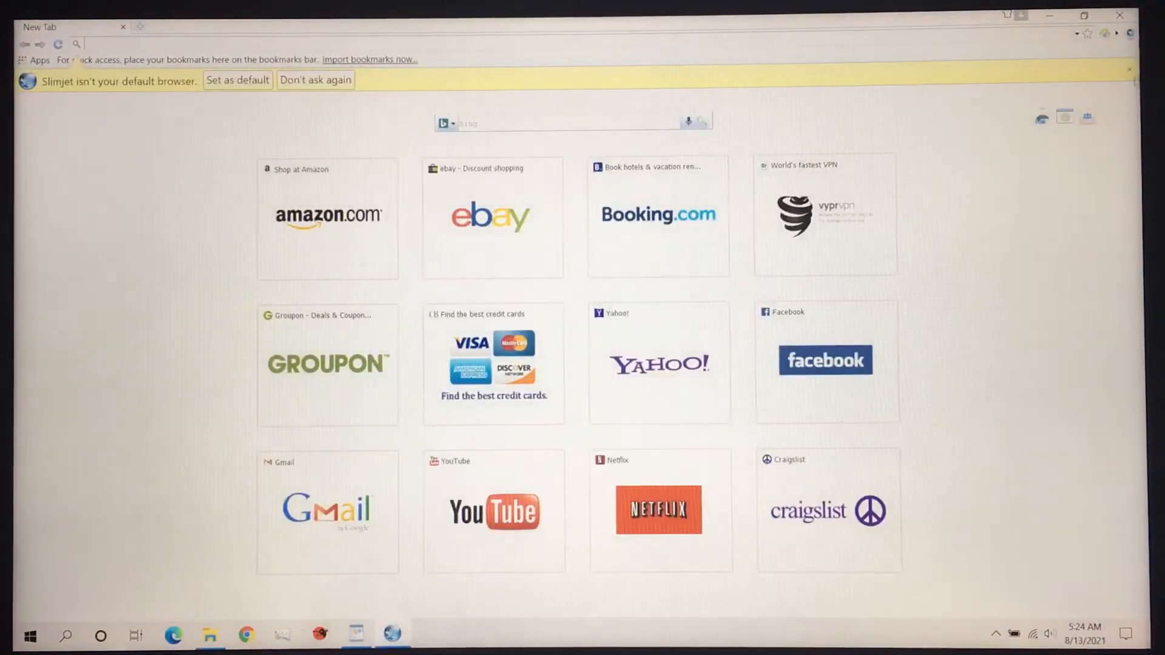
text(ninjakiwi.com)
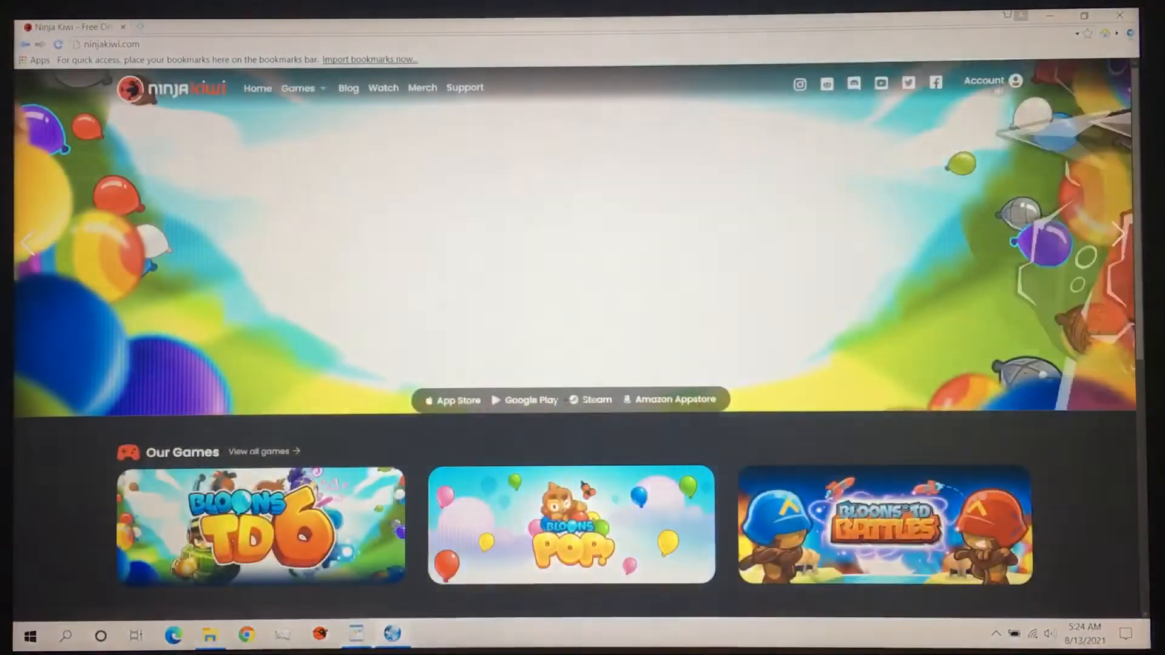
click(991, 82)
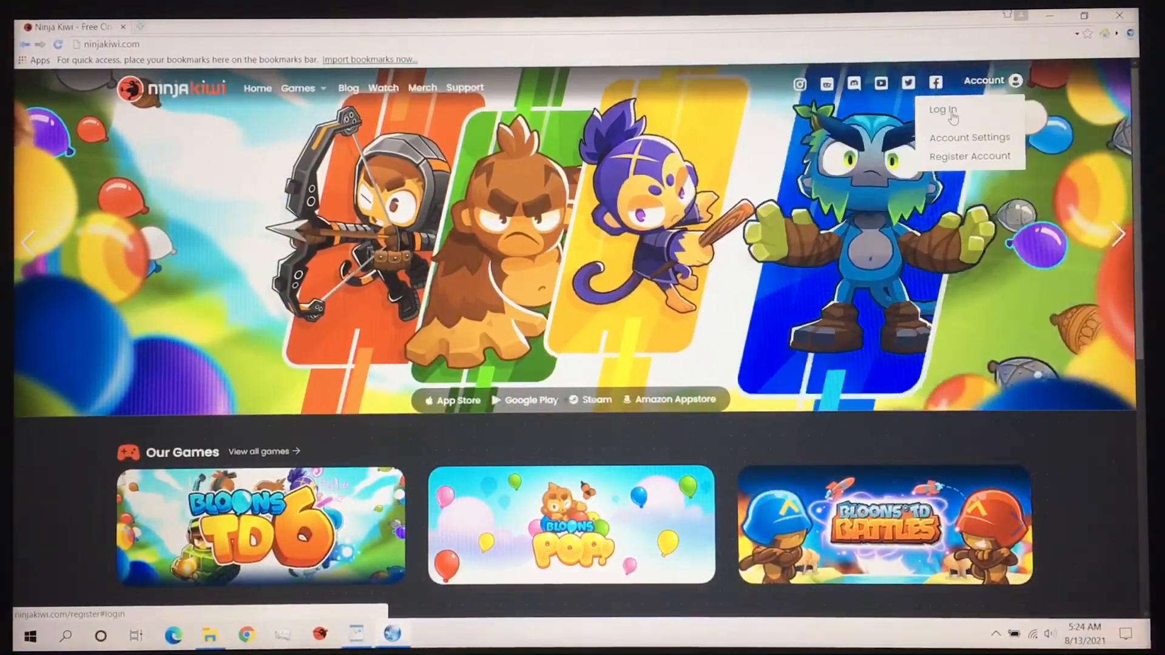
click(941, 108)
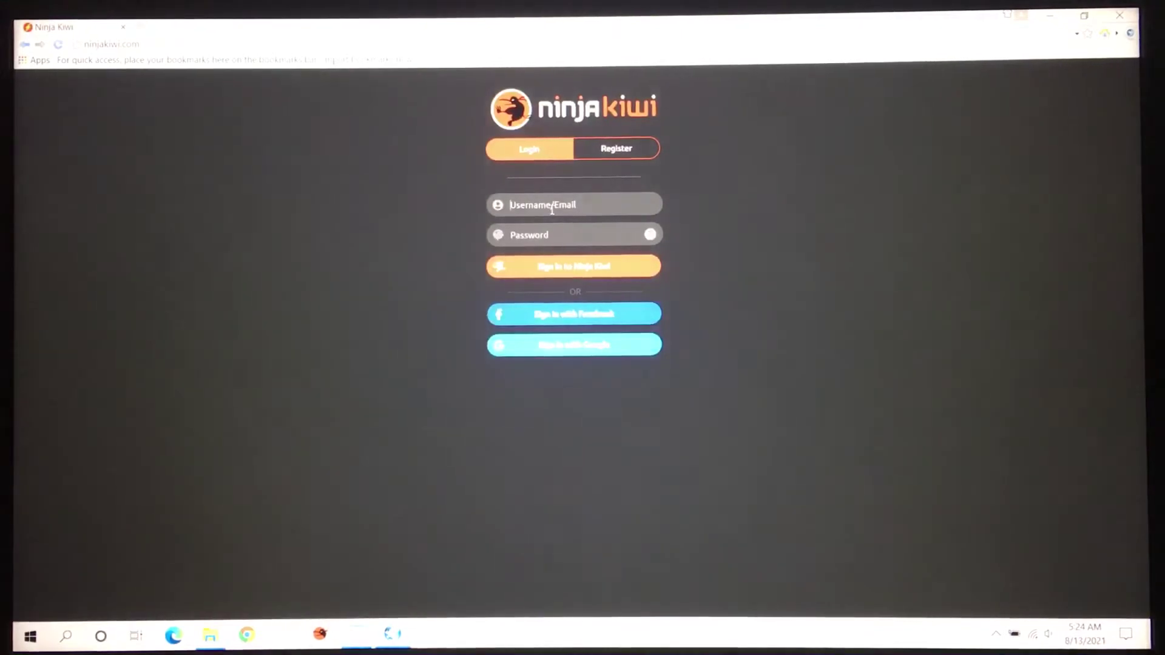
text(MrPop)
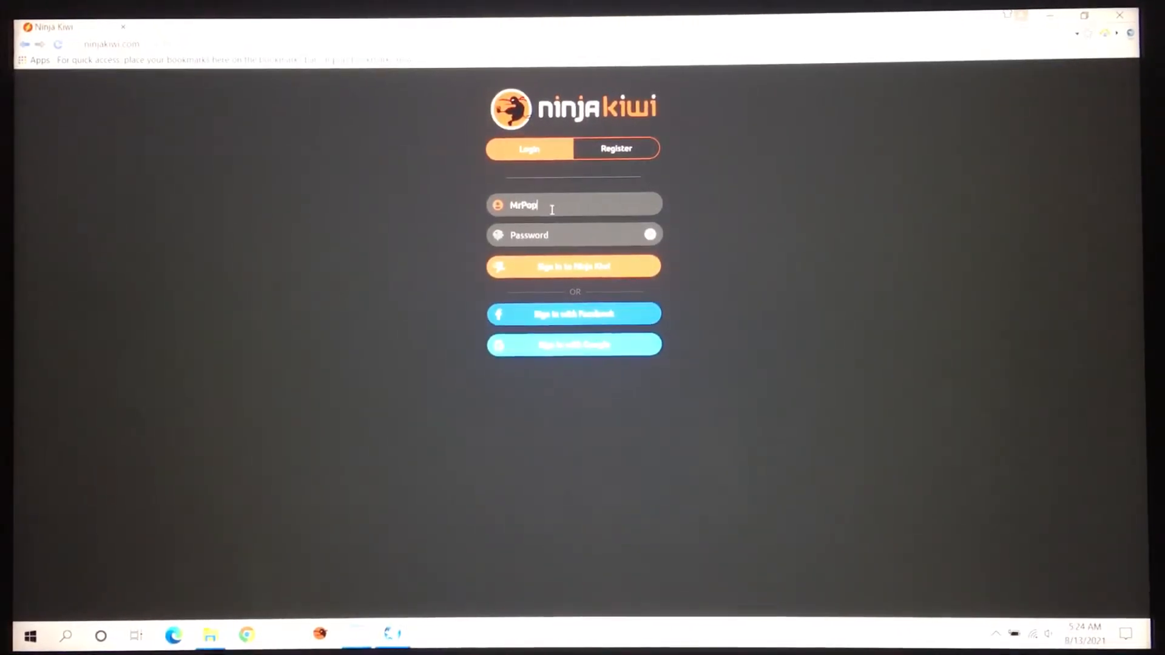
text(tart)
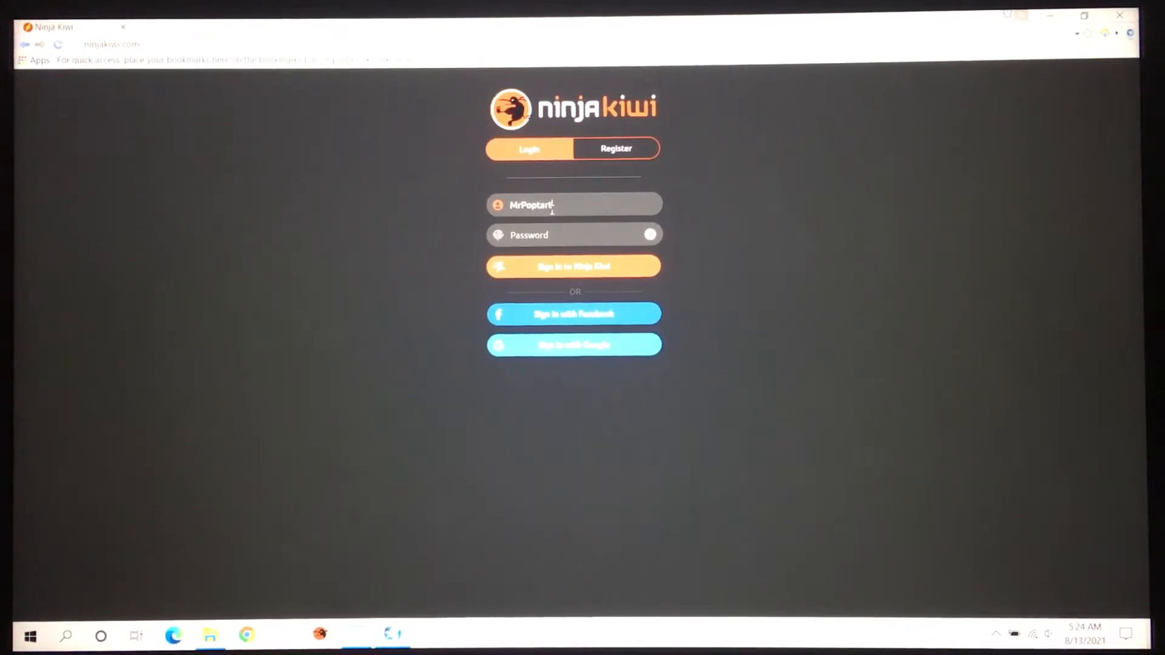
text(444)
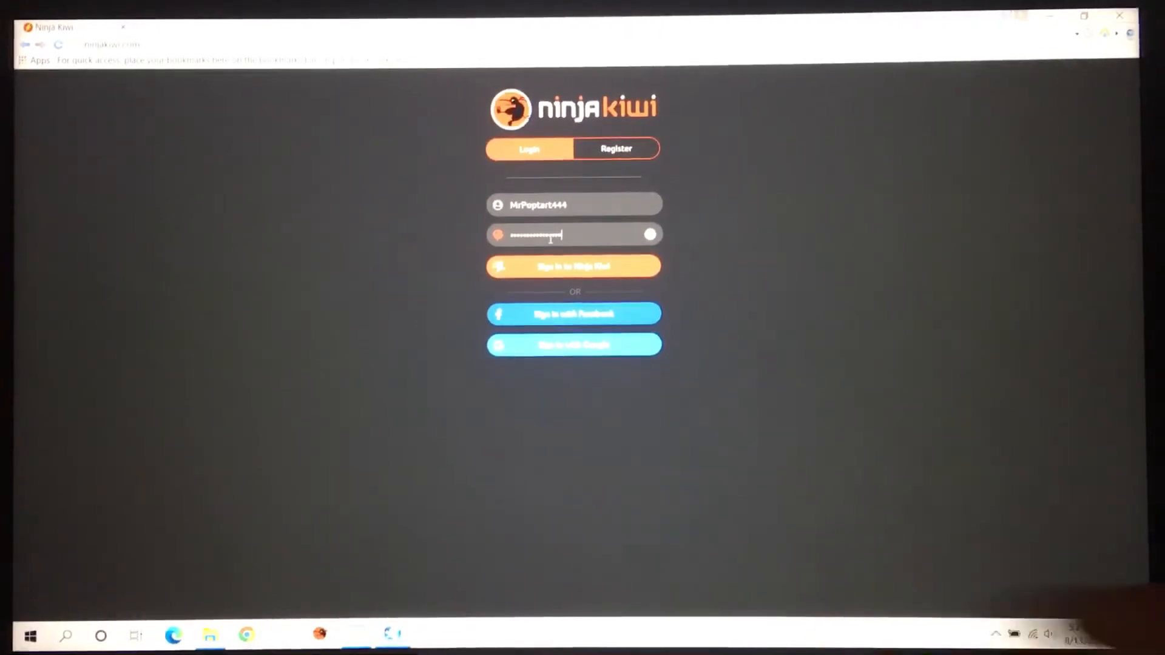
click(573, 265)
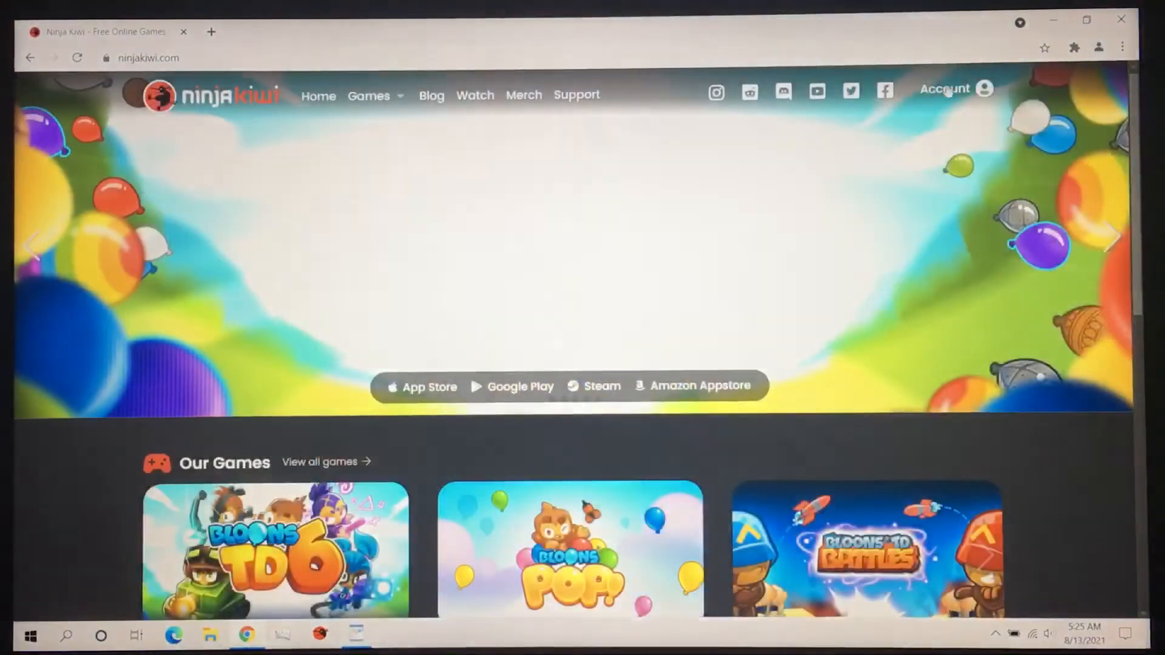
Log in to Ninja Kiwi in Chrome so the MrPoptart444 logged_in page appears.
click(945, 89)
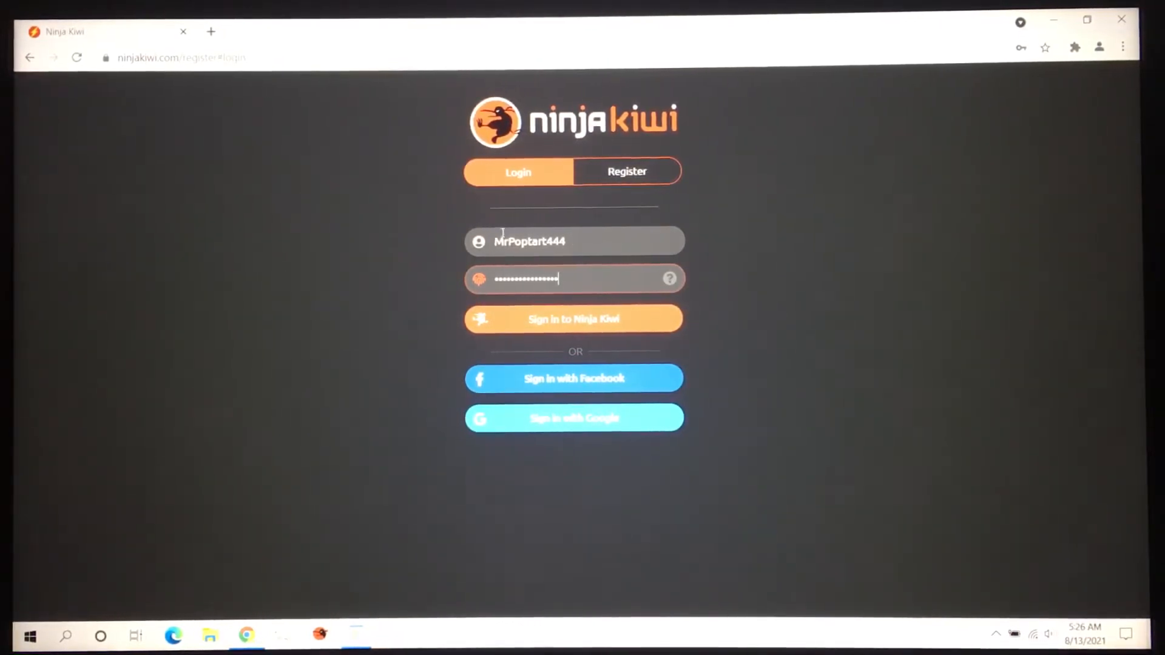
click(572, 319)
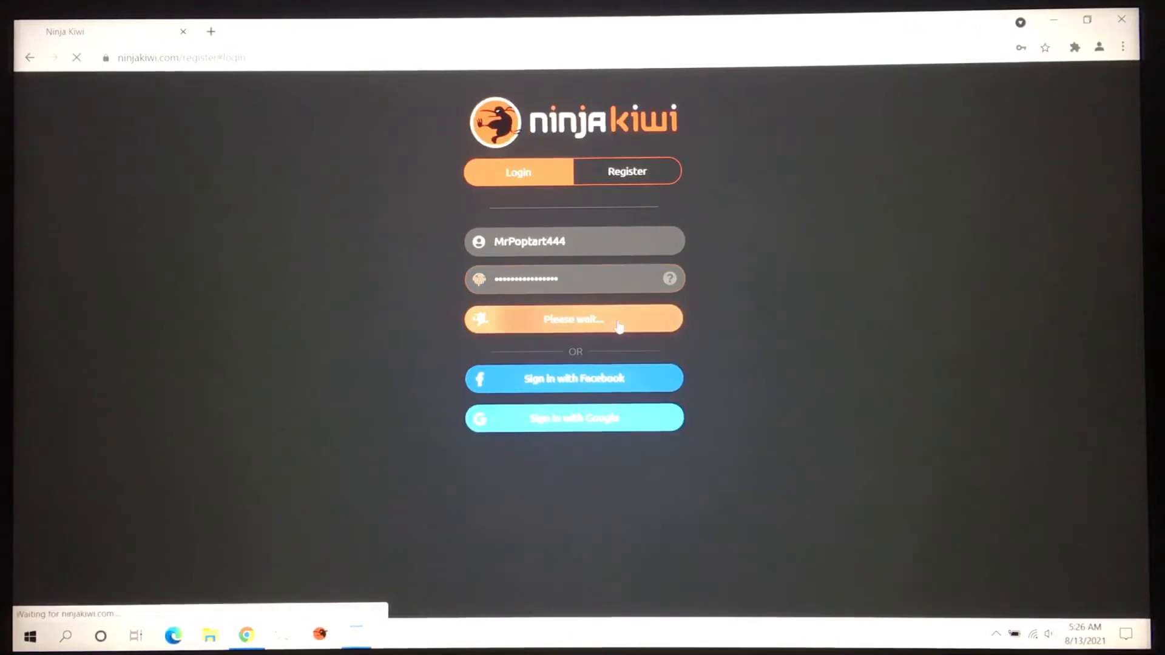
click(573, 319)
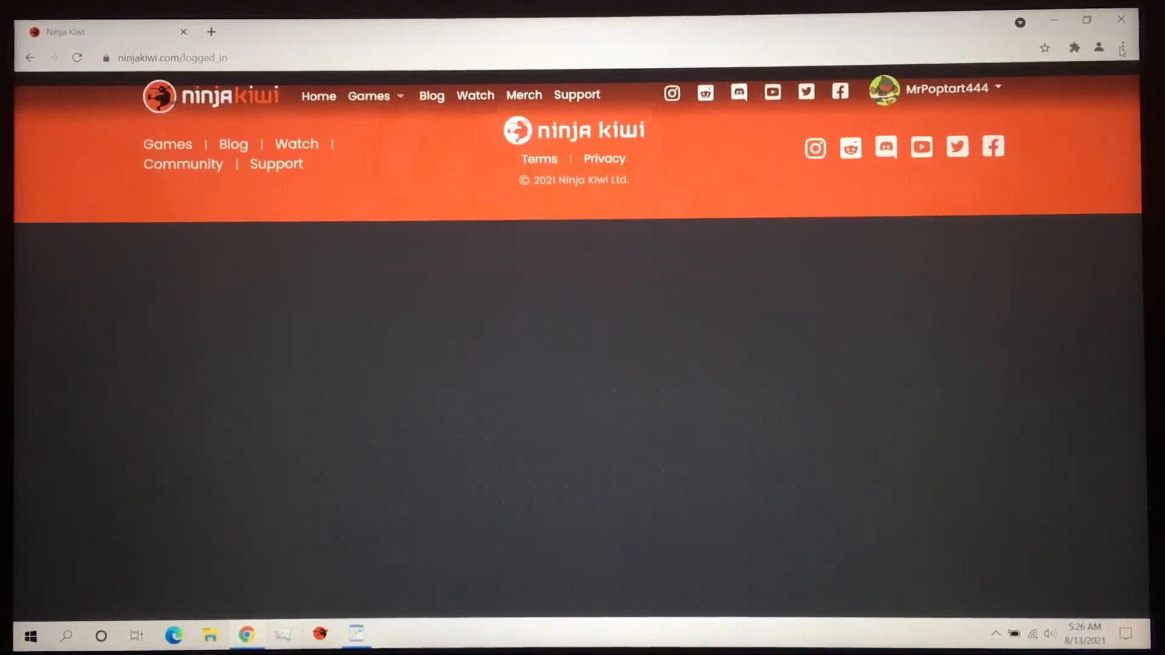
mouse_move(1123, 46)
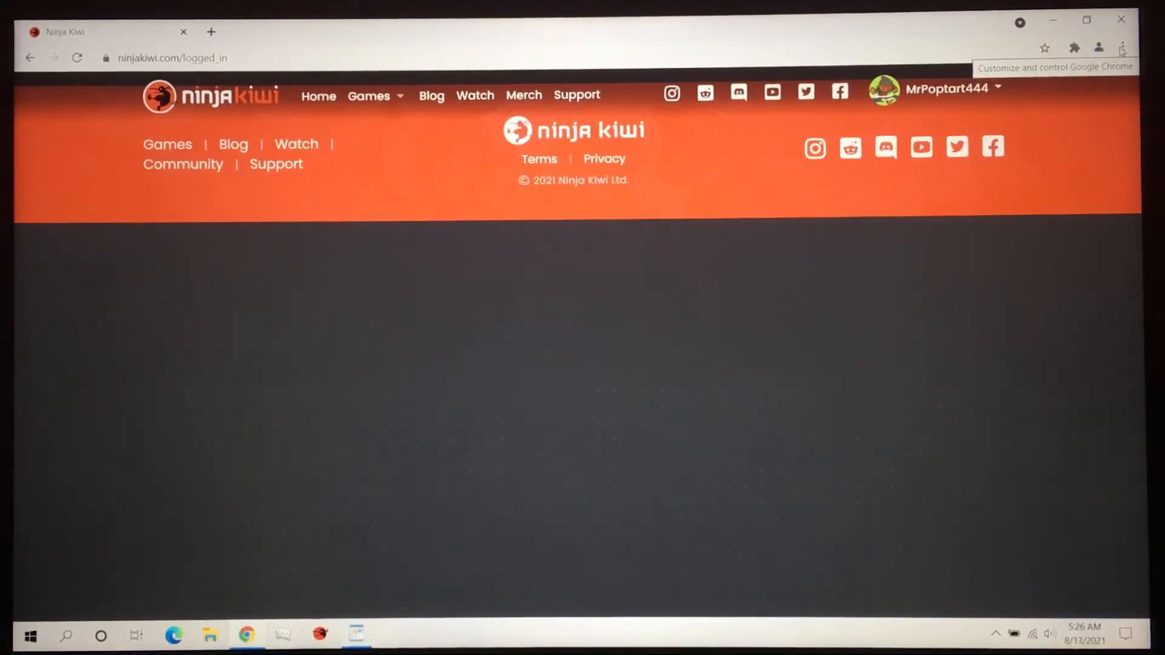
Bring up Chrome's developer tools on the Application storage panel.
click(1121, 47)
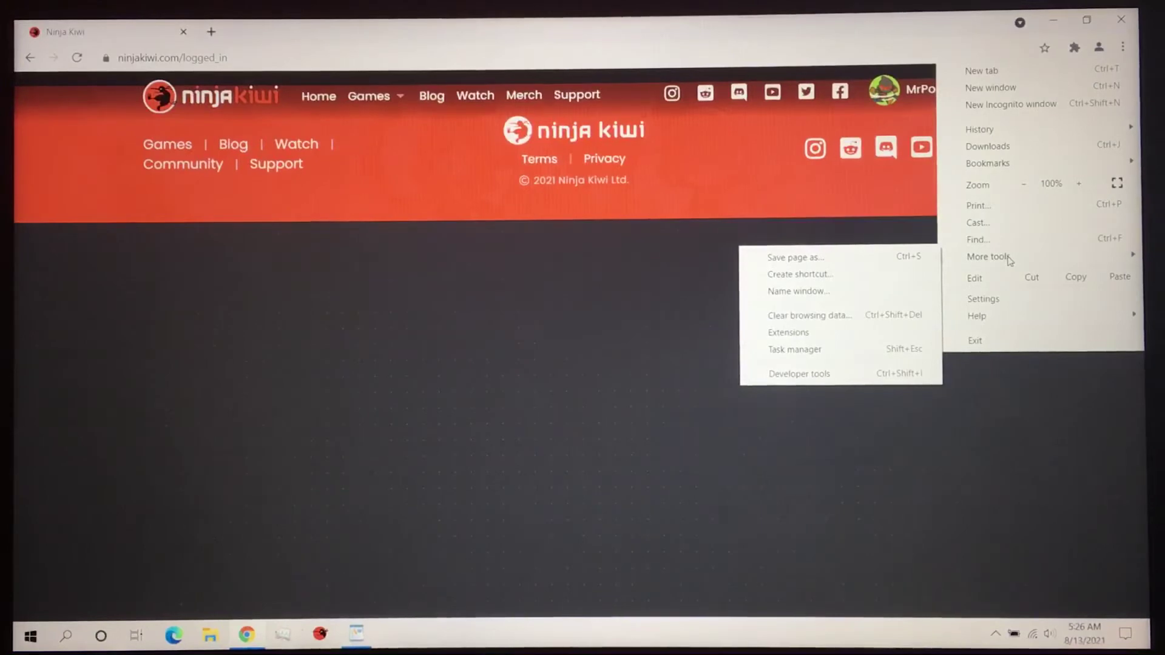
mouse_move(815, 374)
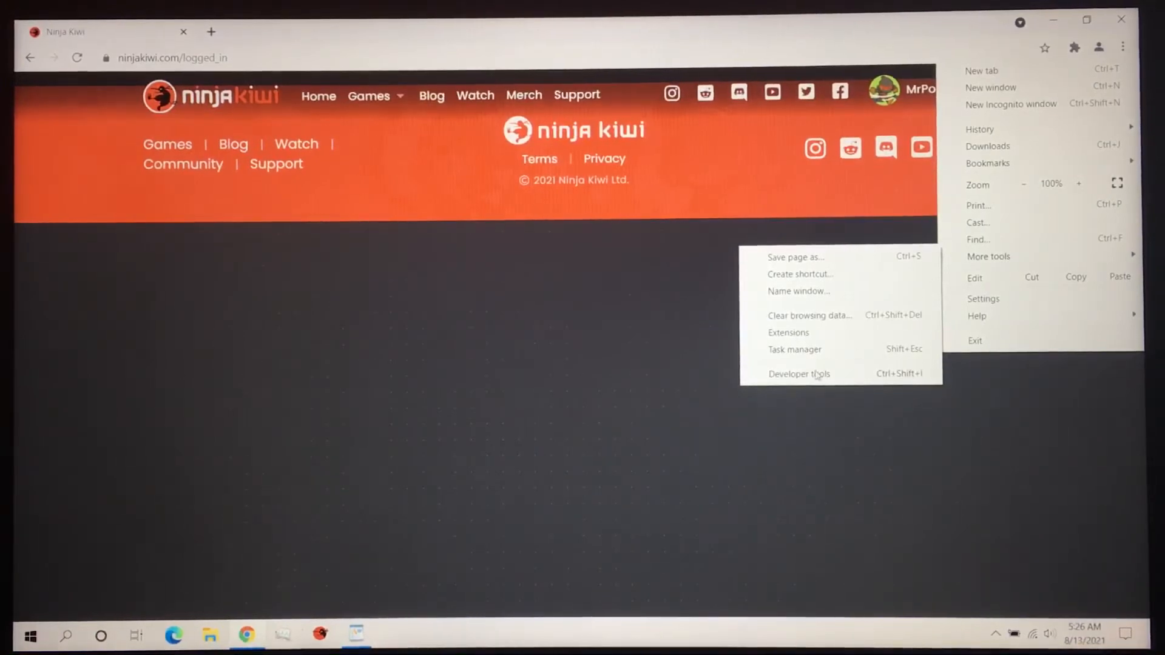
click(798, 374)
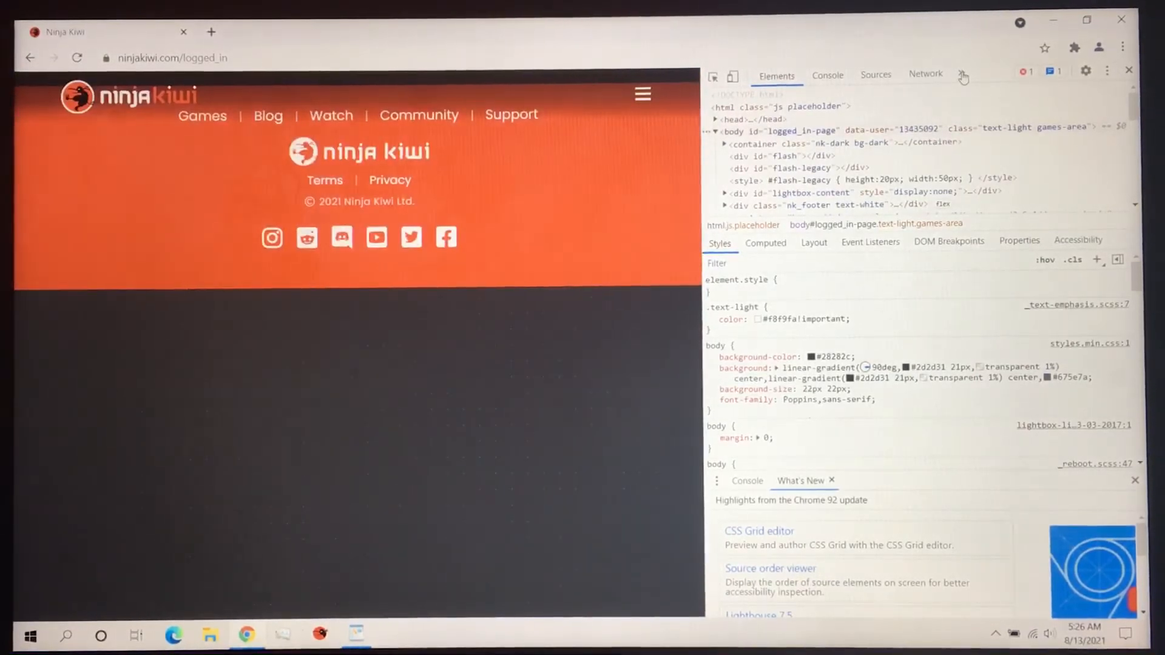
click(963, 76)
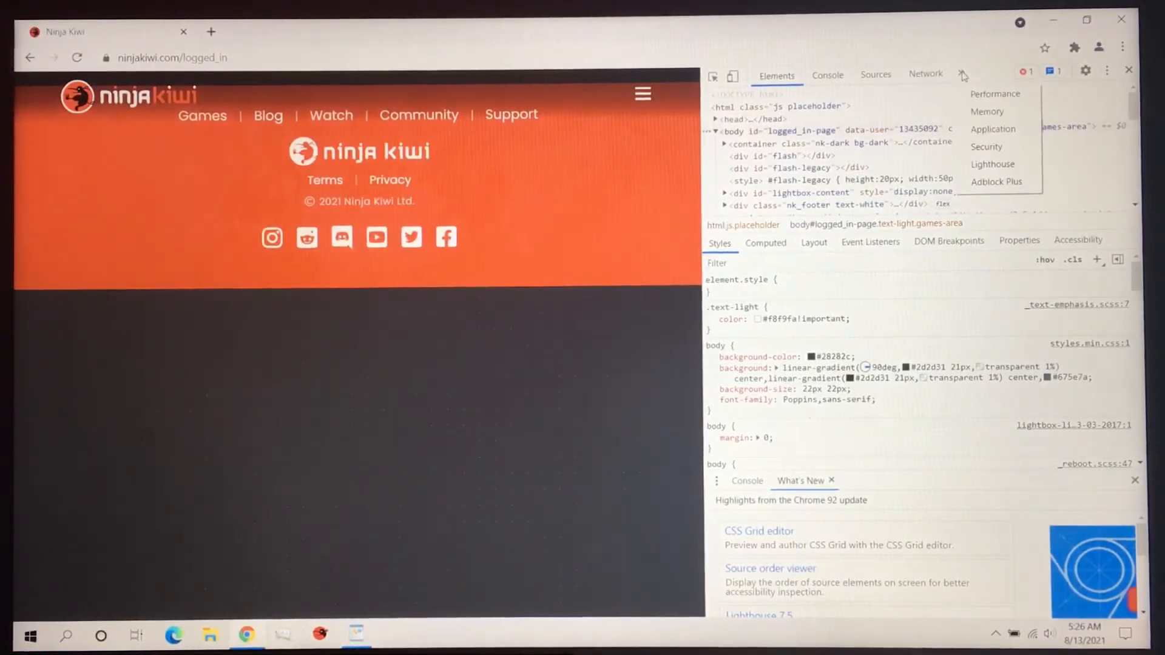
click(993, 128)
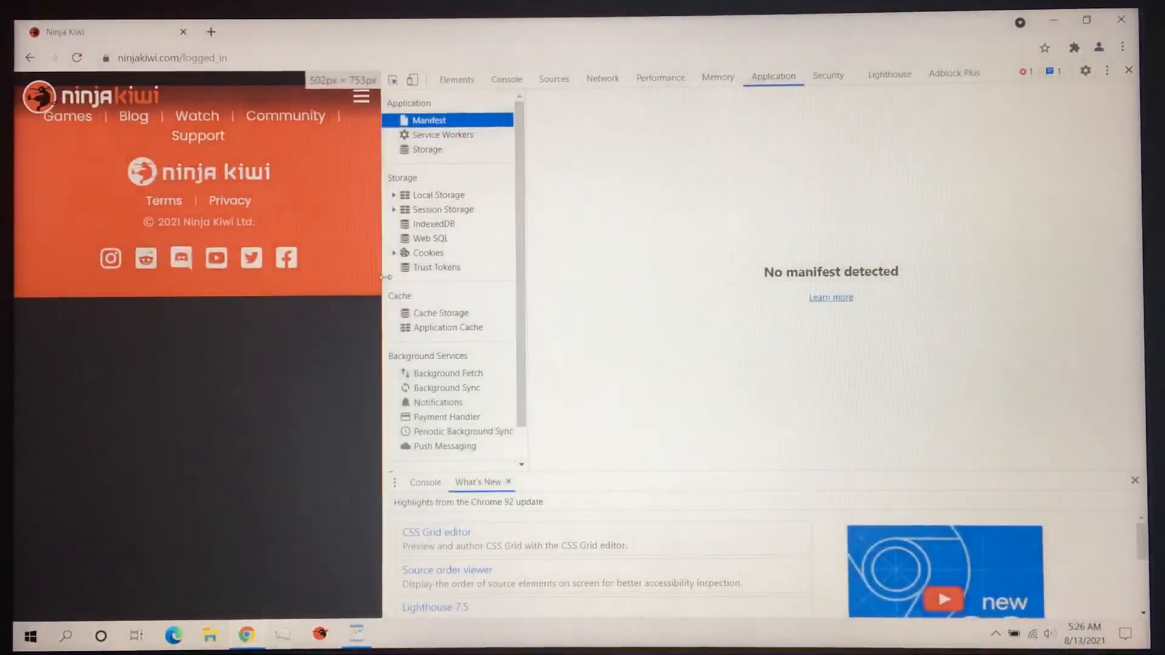
click(429, 252)
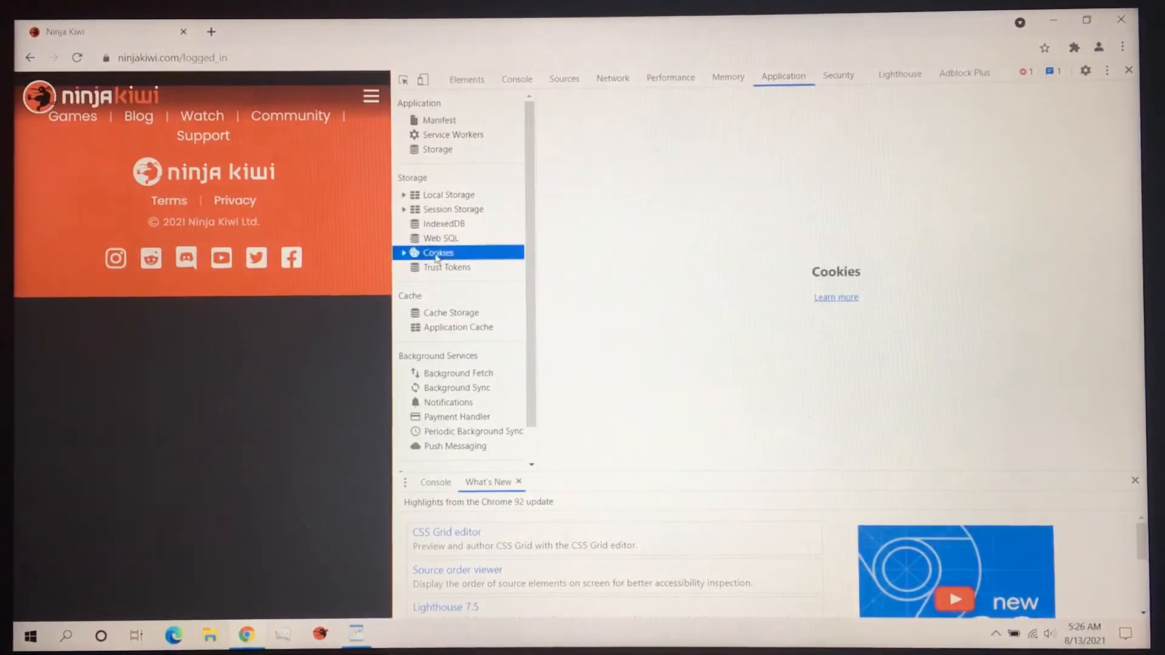
click(403, 253)
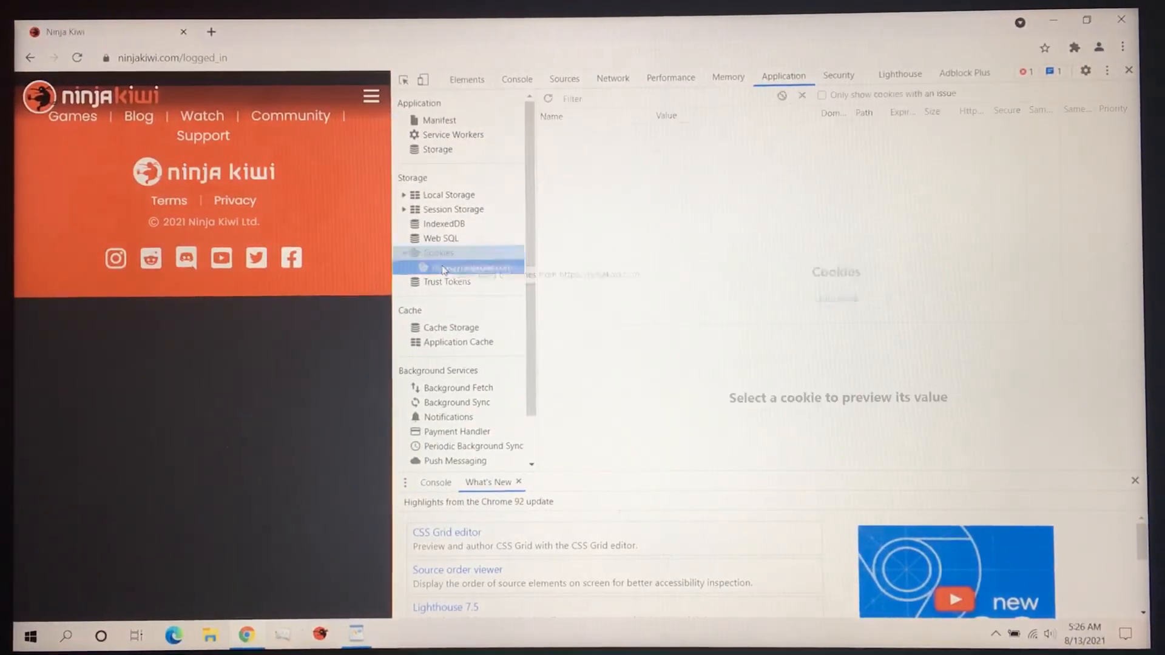
click(471, 265)
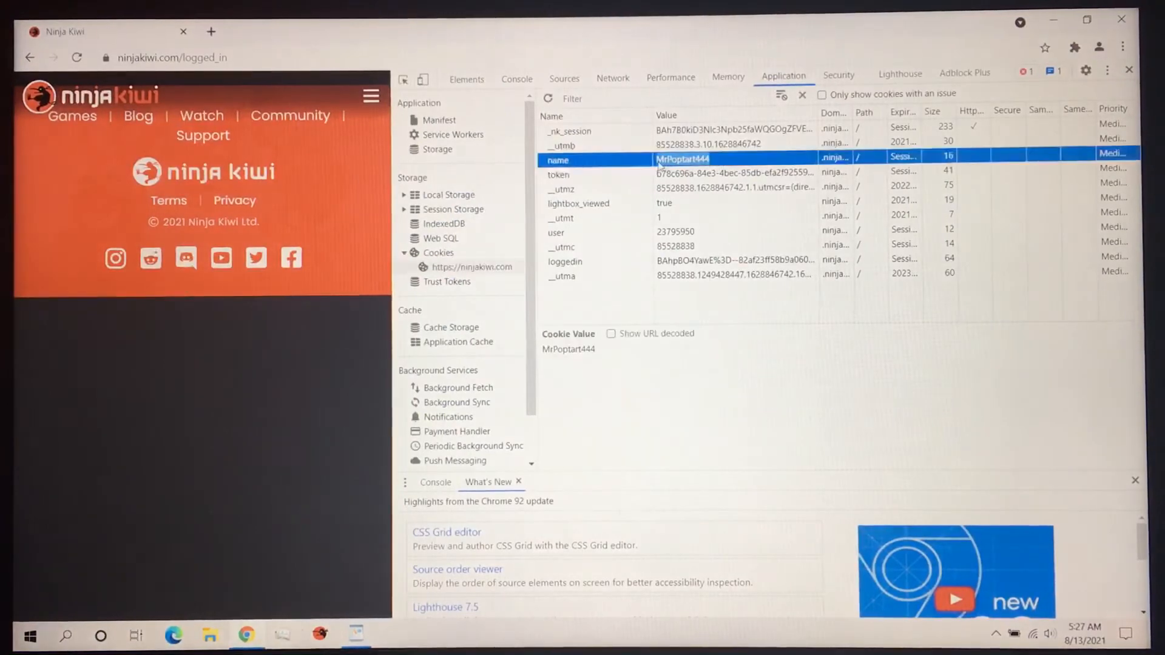
click(360, 634)
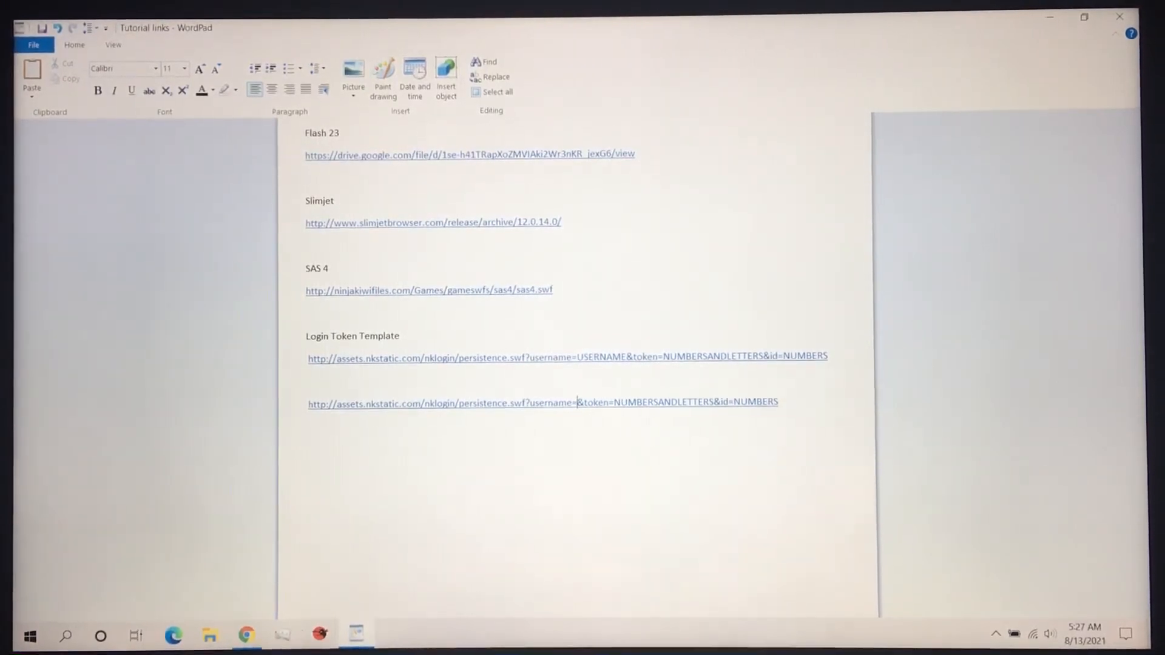
Note MrPoptart444 and 'Mr Pop tart' below the token URLs, then enter 'Mr Pop tart' after username= in the copied URL.
text(MrPoptart444)
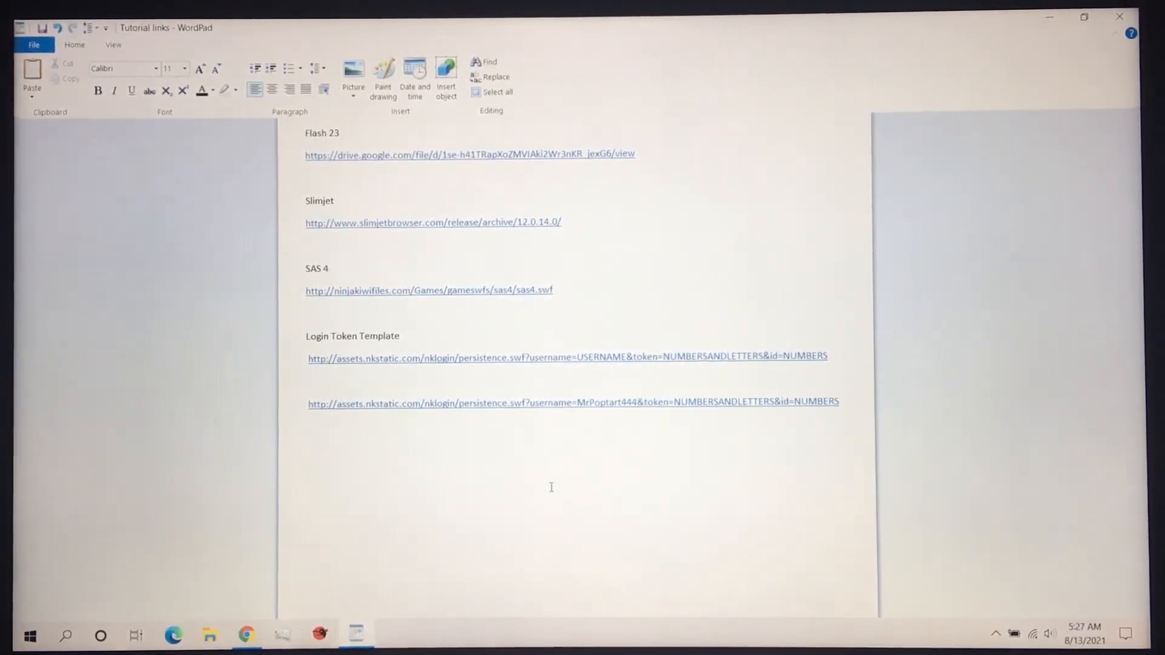
text(Mr)
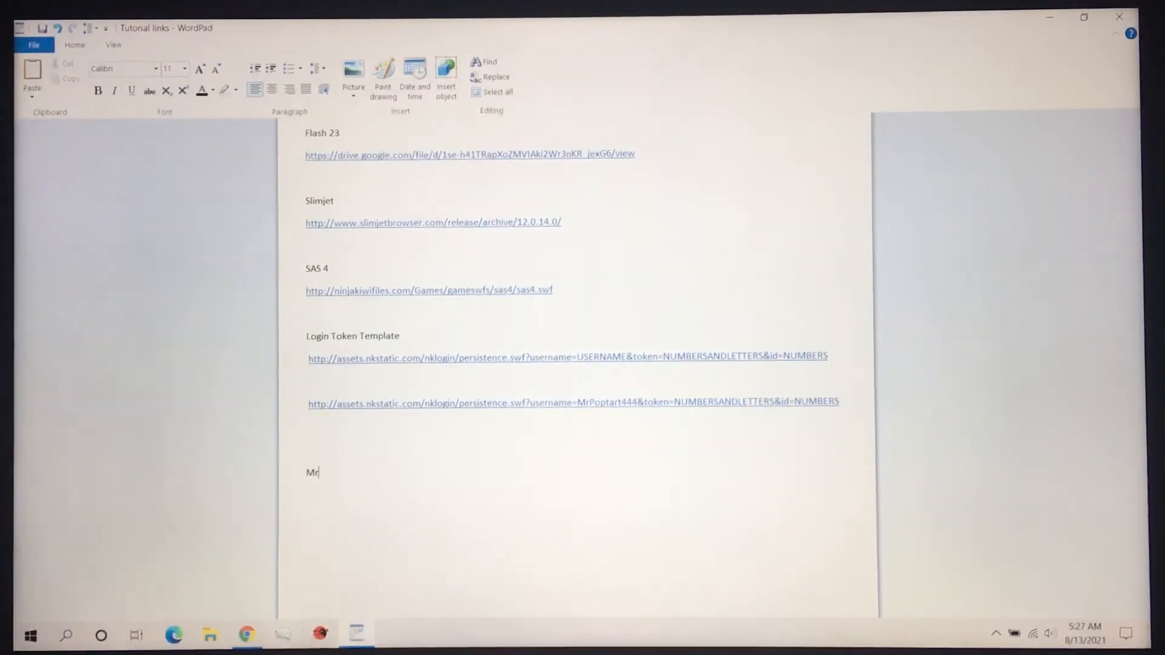
text(Pop t)
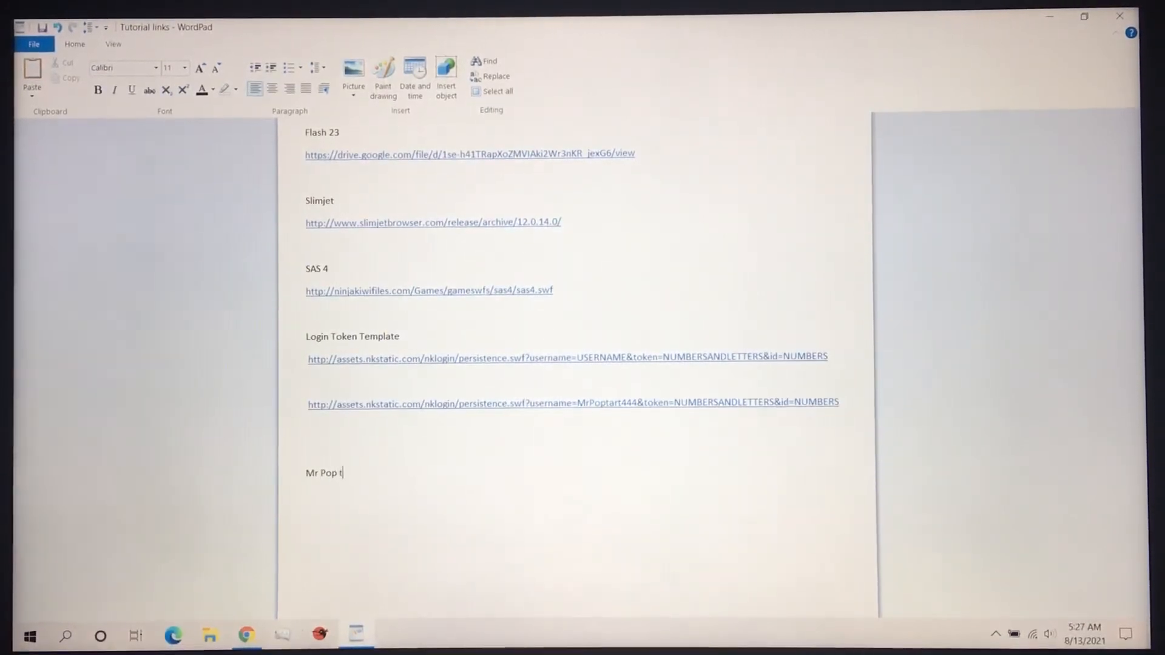
text(art)
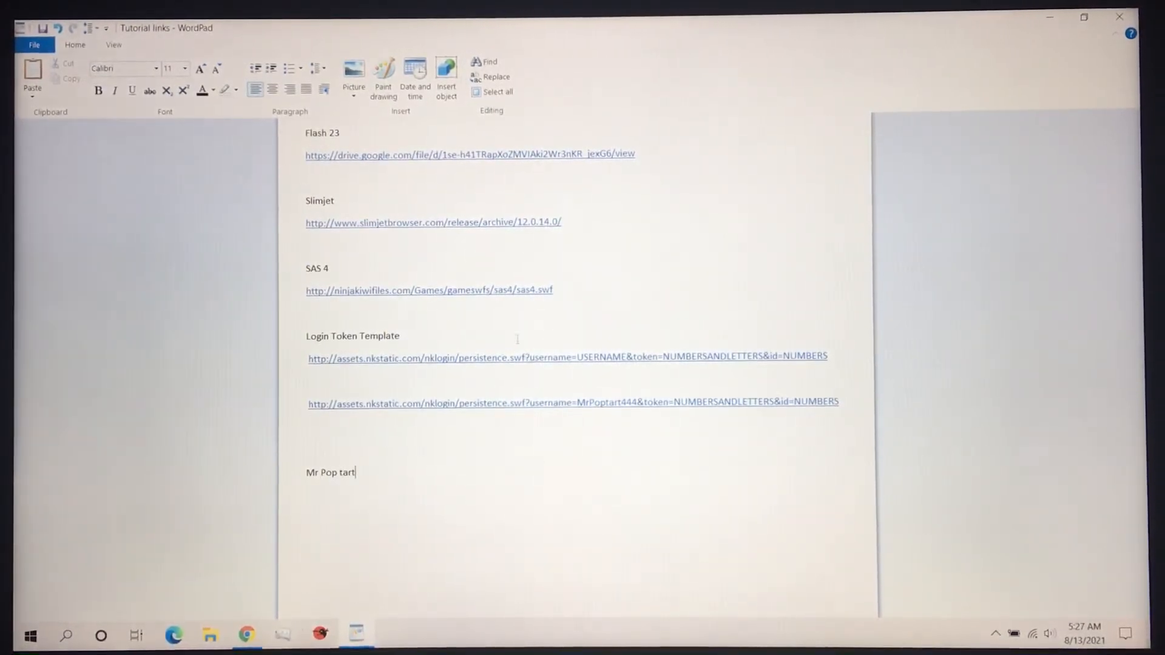
drag(303, 472, 356, 472)
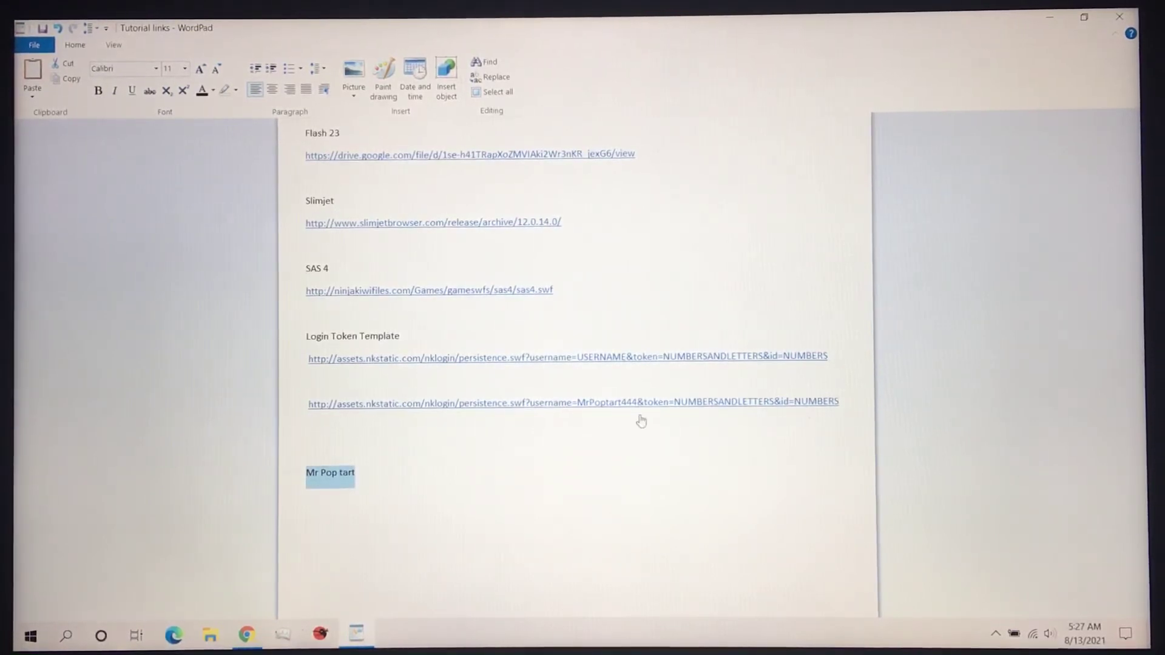
click(633, 401)
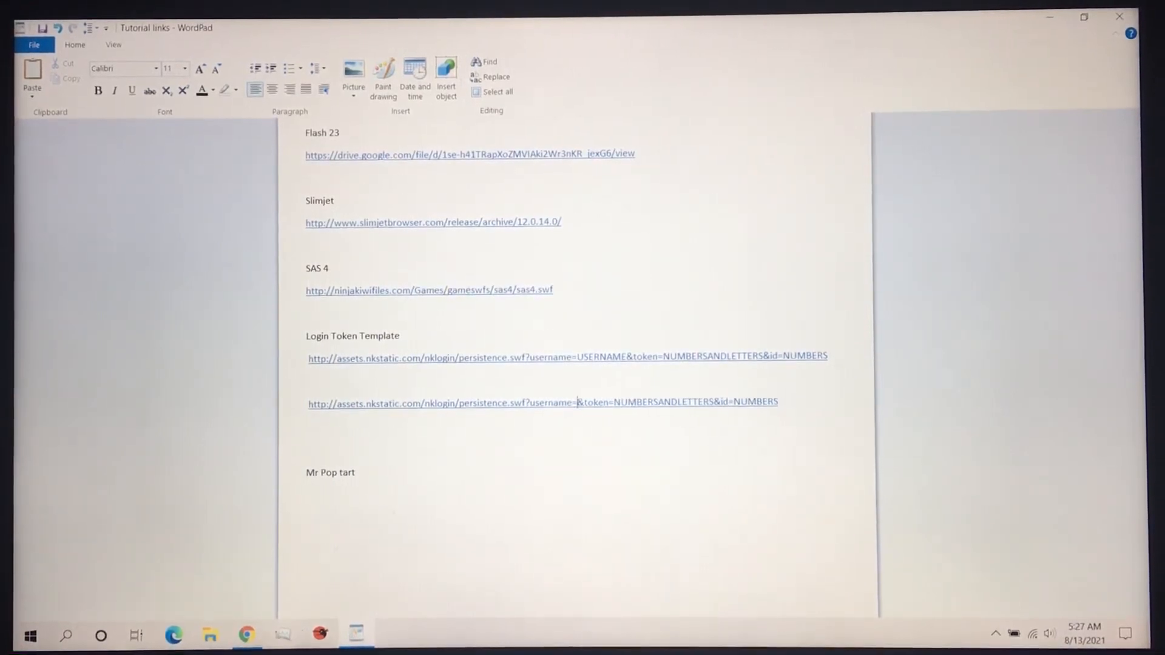
text(Mr Pop tart)
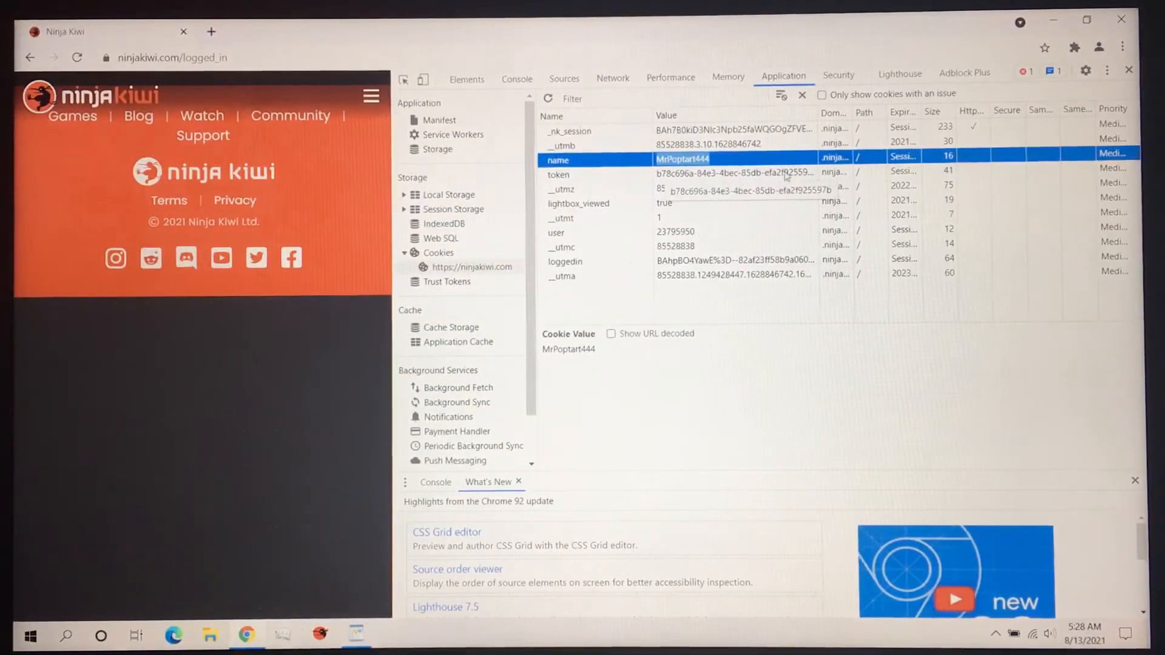
click(558, 175)
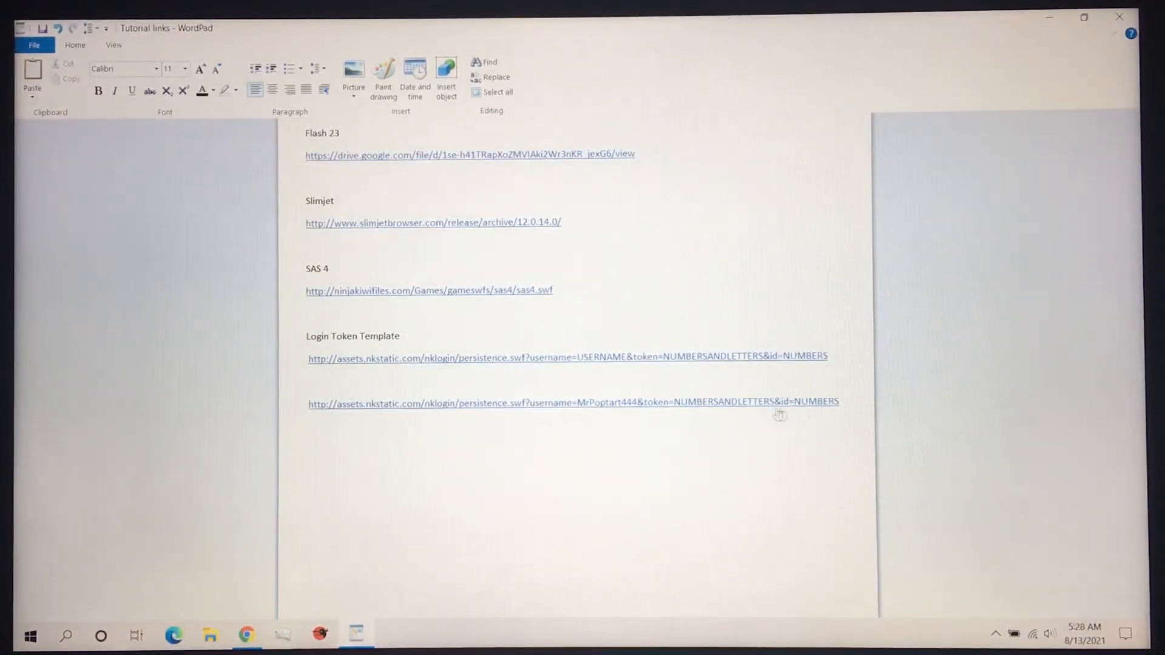
mouse_move(801, 421)
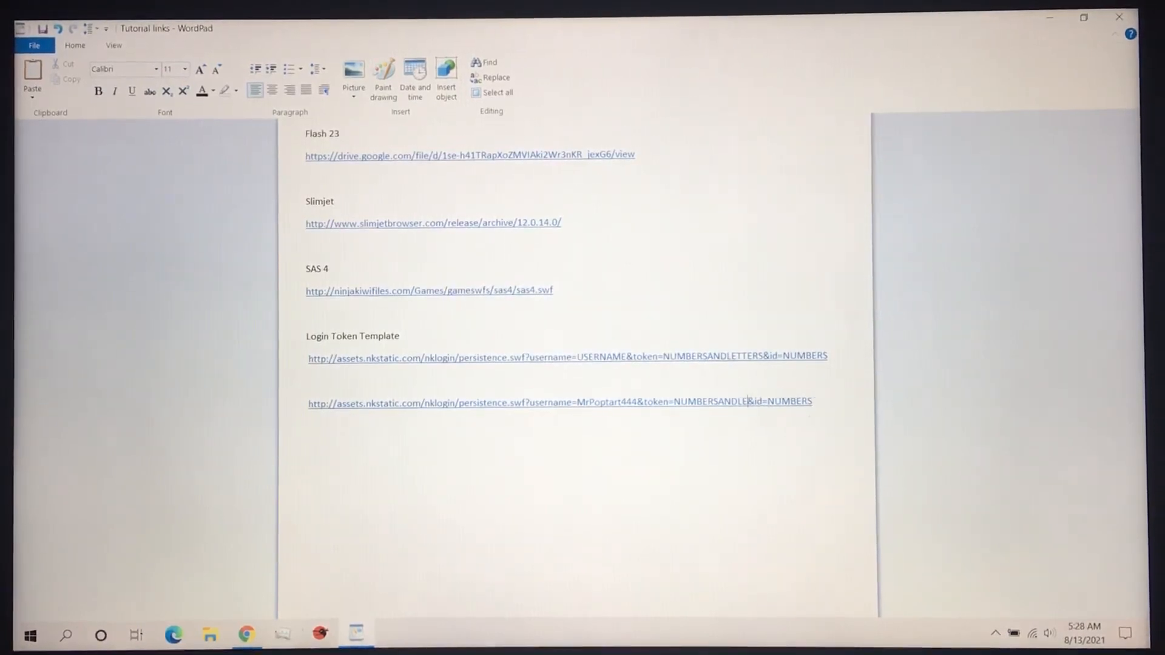
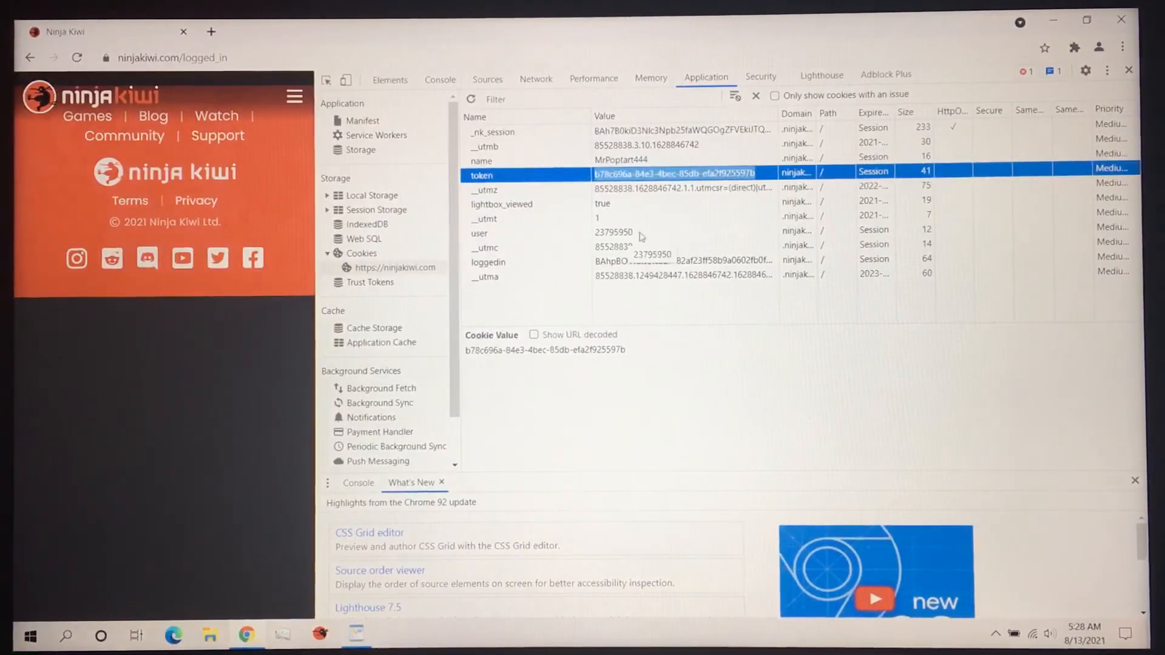
click(479, 233)
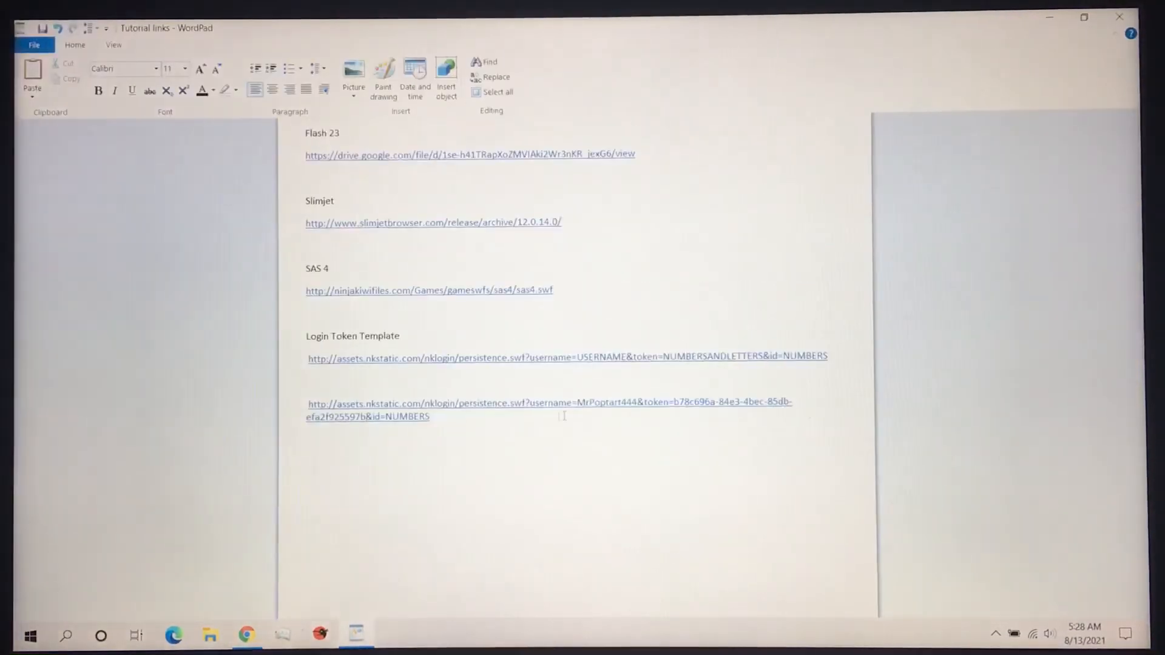
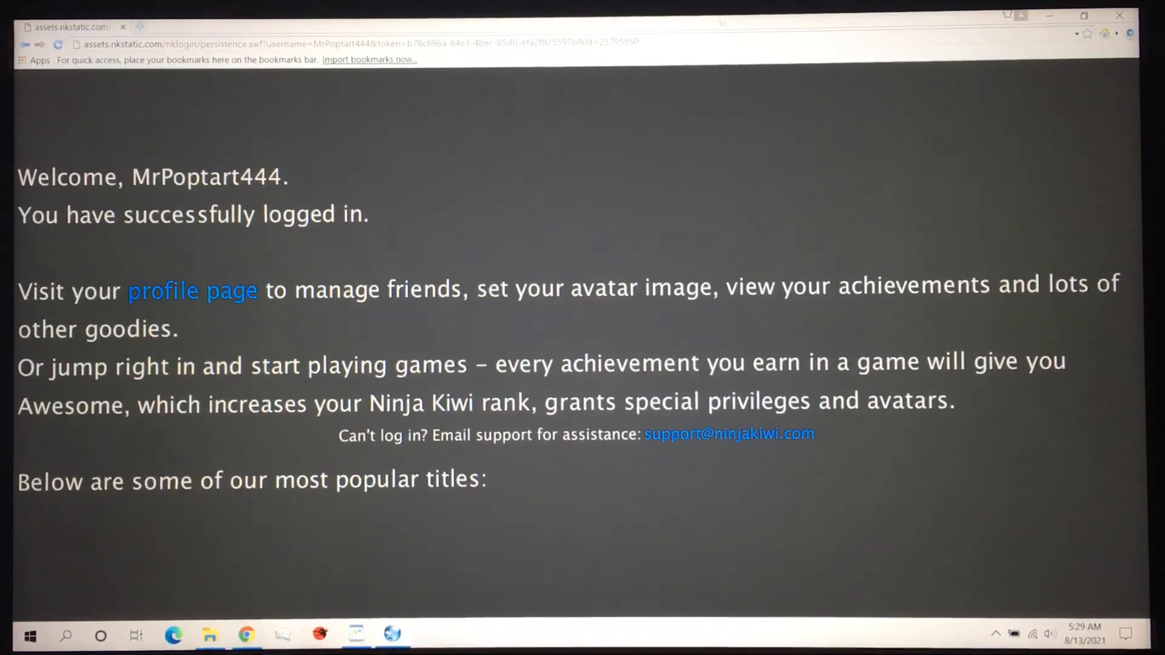
Load the persistence.swf login URL for MrPoptart444 with the copied token in the address bar.
click(141, 27)
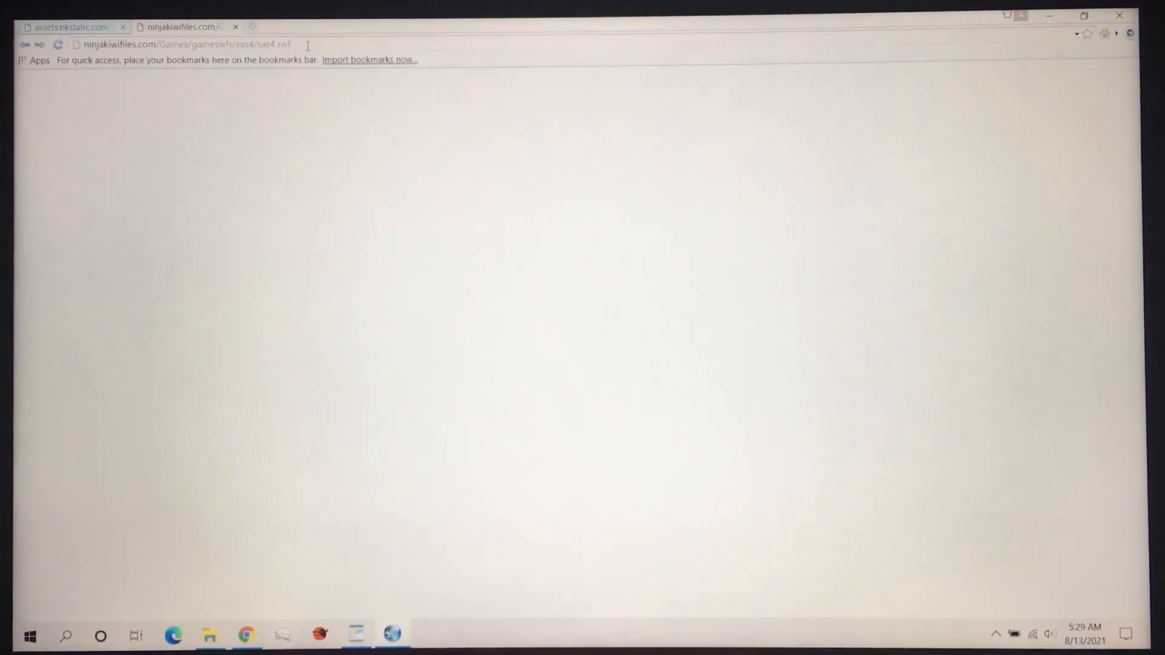
Bookmark the sas4.swf game page under the name SAS 4.
click(1090, 34)
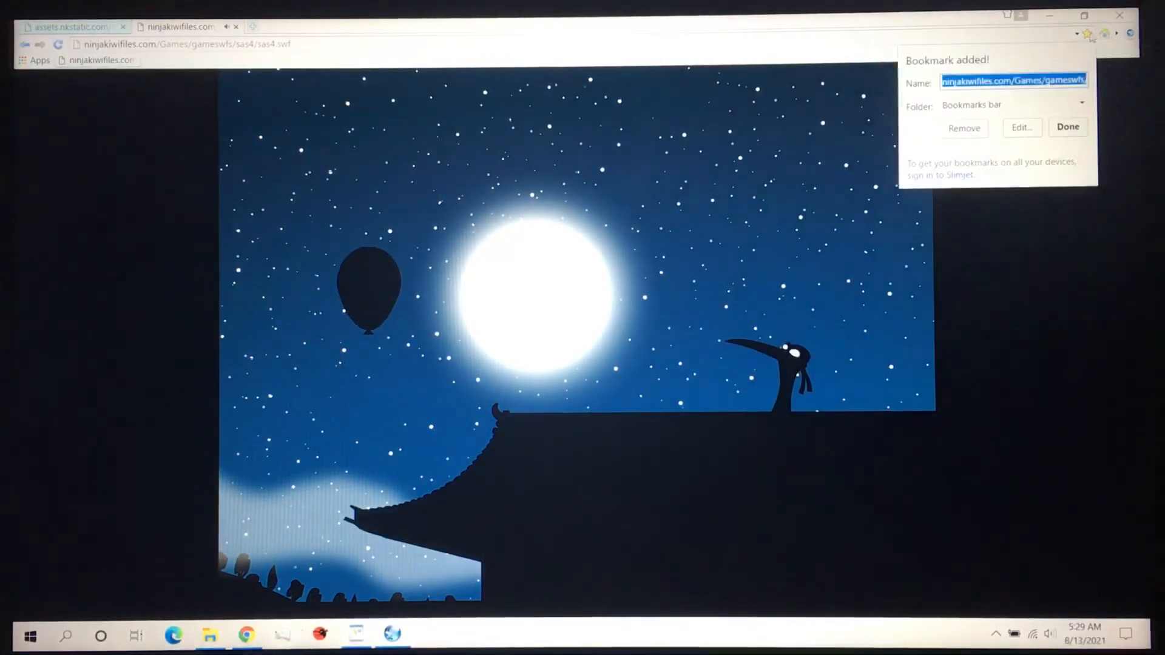
text(SAS 4)
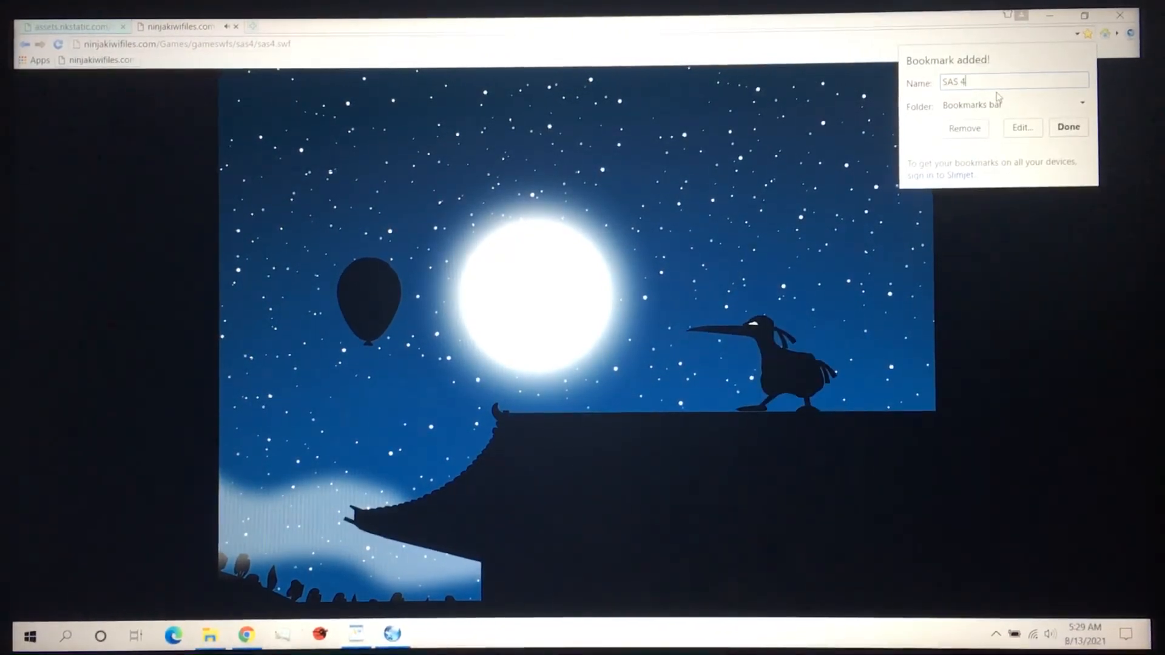
click(1068, 128)
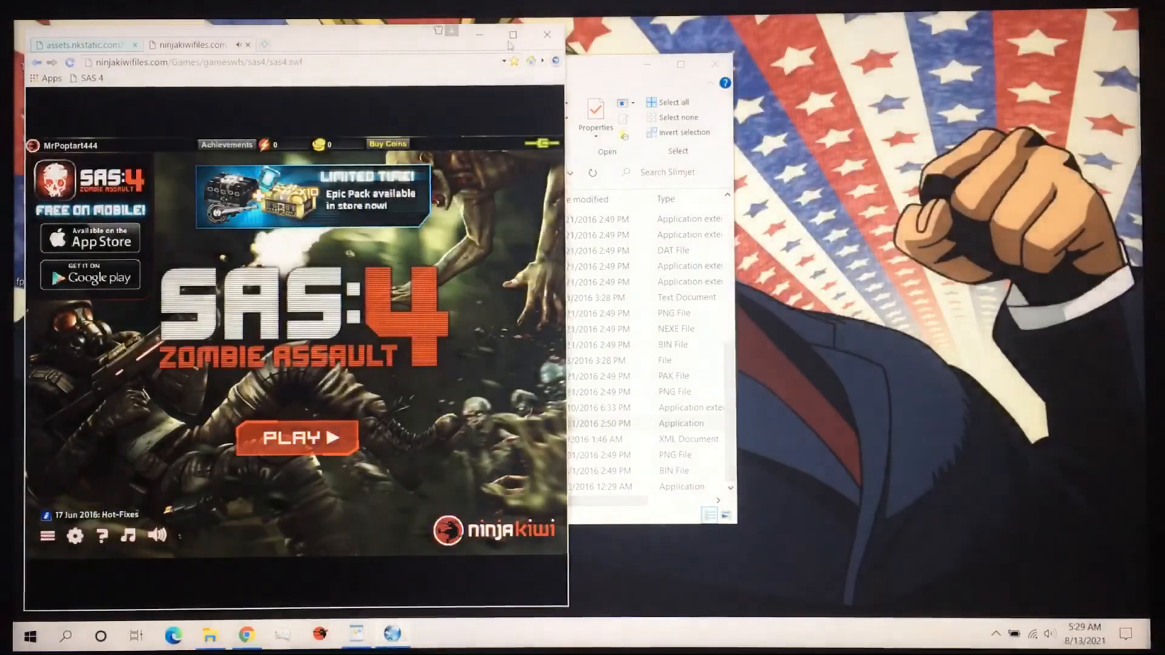
Maximize the window, start the game with PLAY and dismiss the reward notice to reach character selection.
click(509, 34)
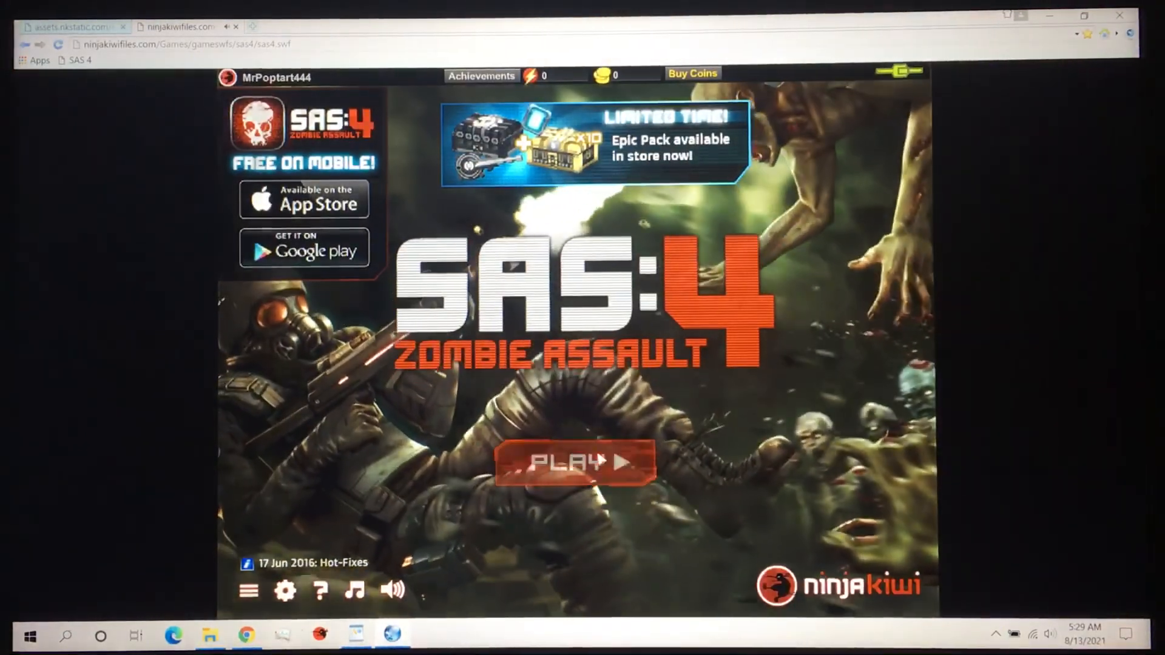
click(572, 463)
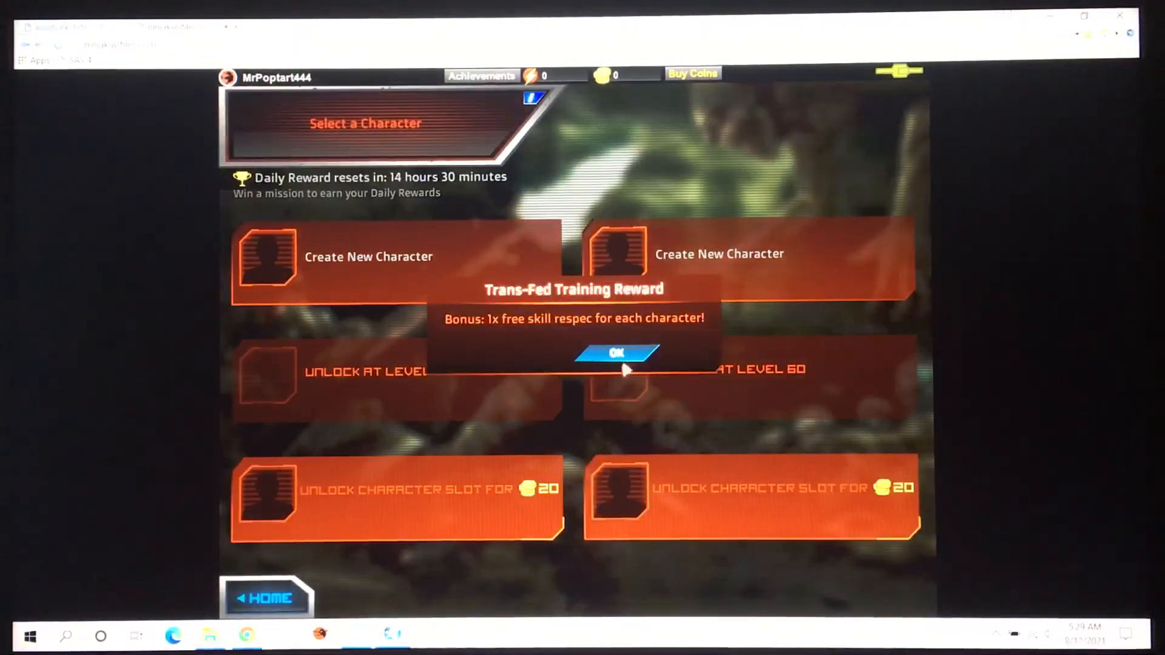
click(617, 357)
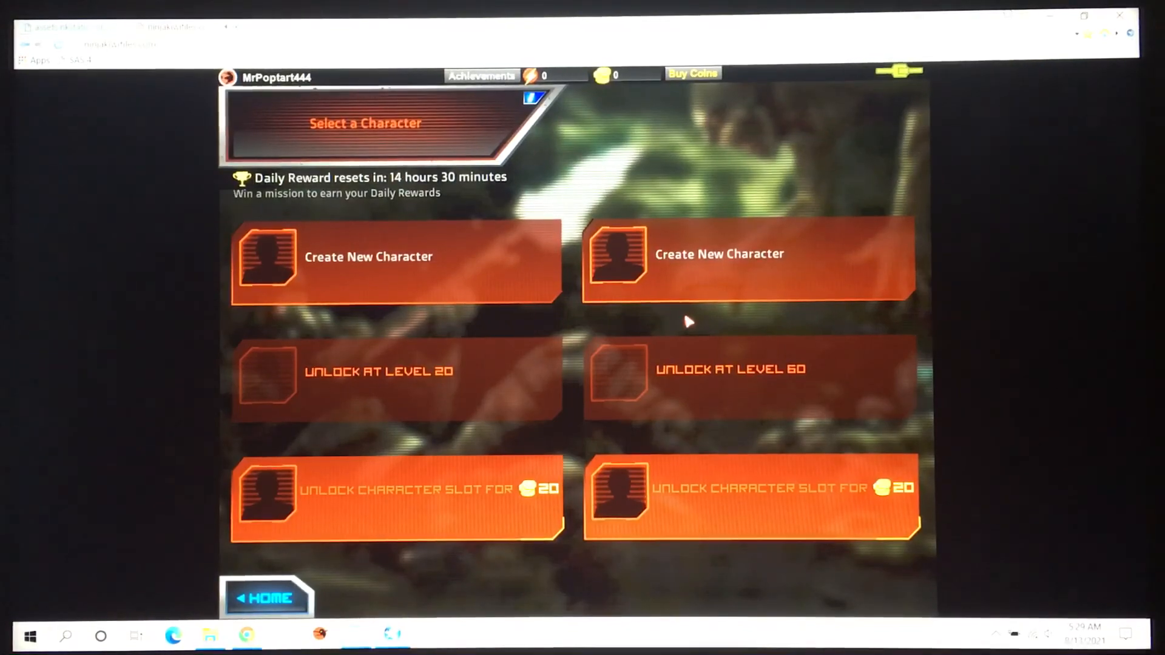